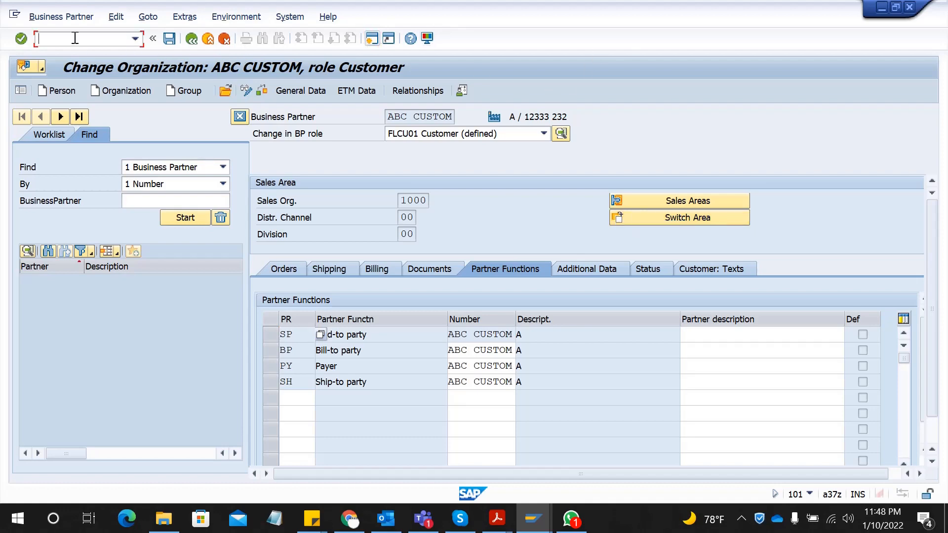
Start a new Organization with grouping 0002 External Number Assignment and partner number ABC CUS2.
text(/n)
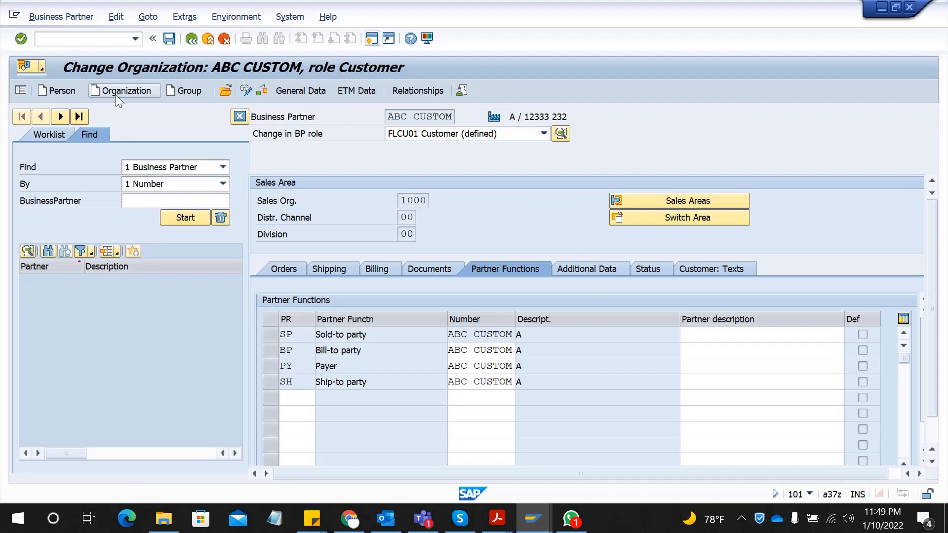
click(125, 90)
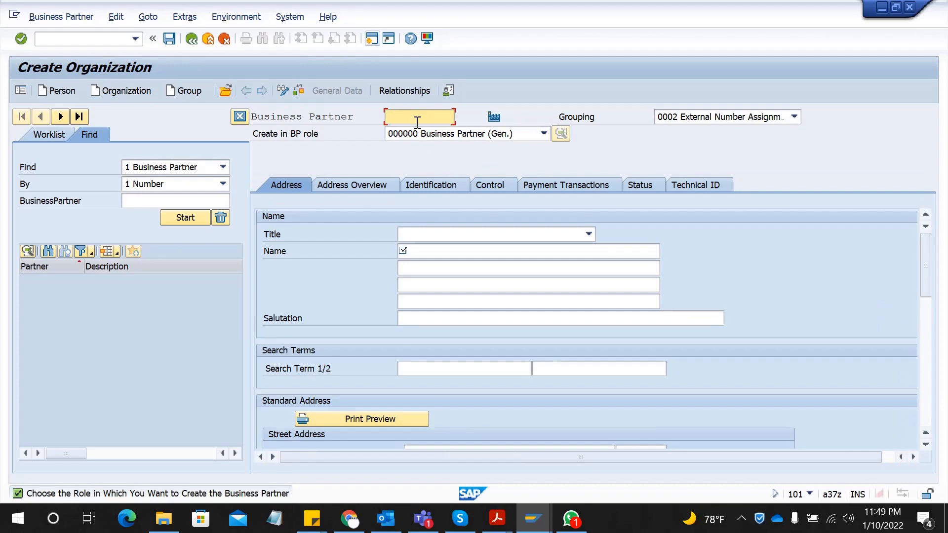
click(794, 117)
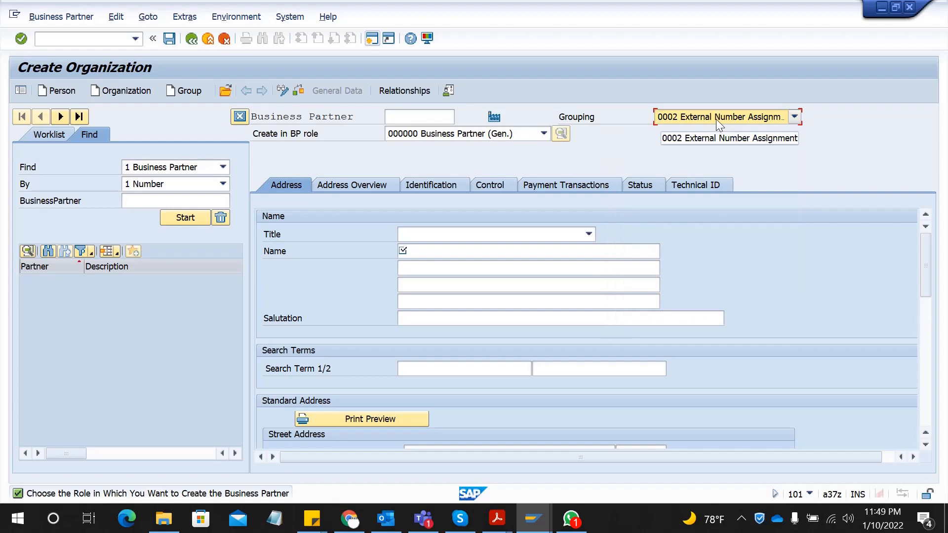
click(420, 117)
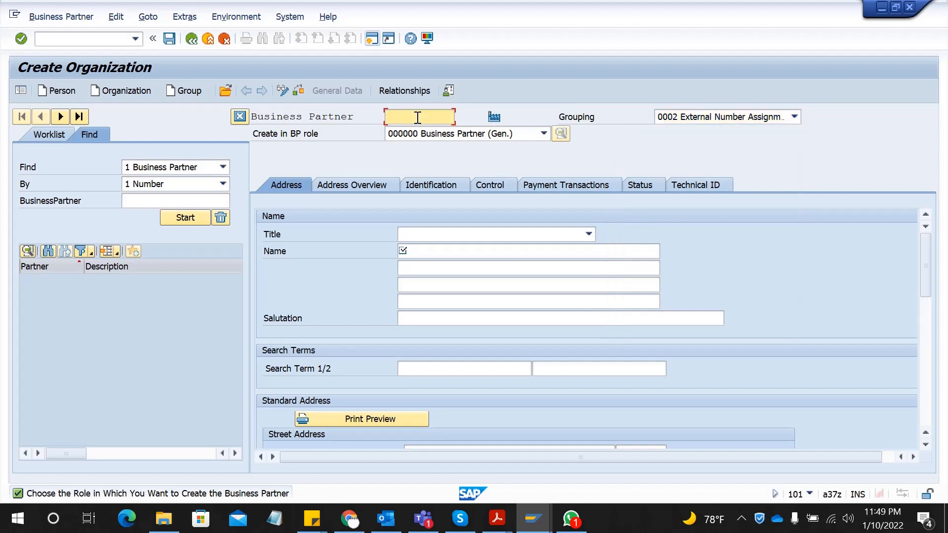
text(ABC CUS2)
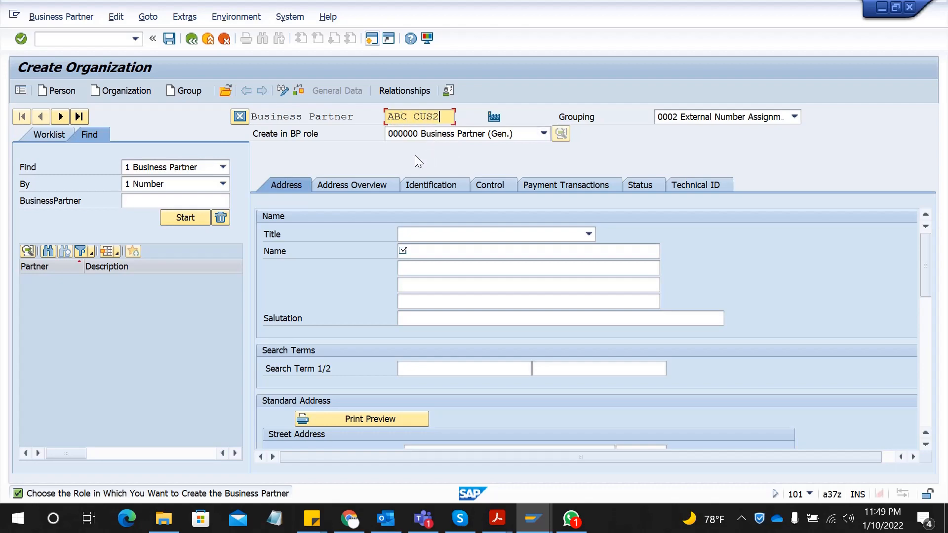
click(543, 134)
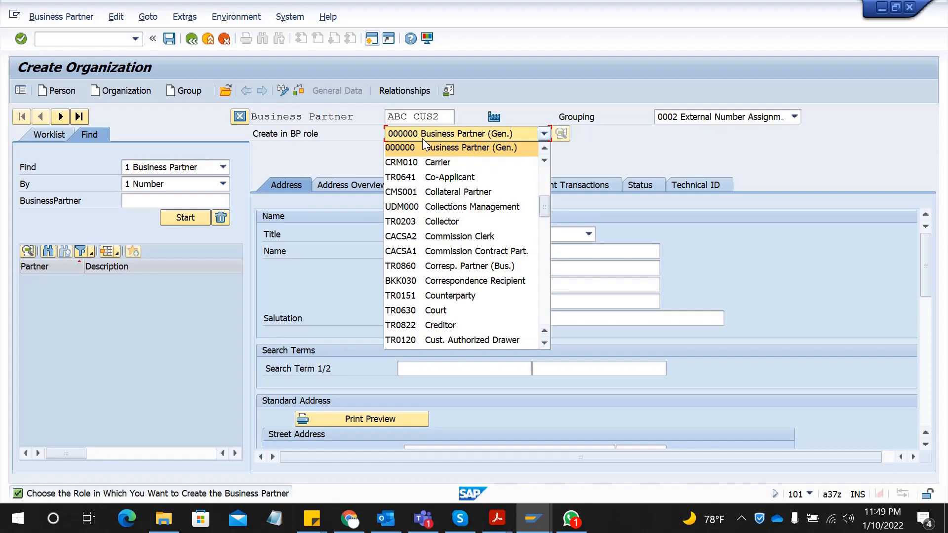
Choose role FLCU00 FI Customer and create the partner directly in that role.
scroll(down, 3)
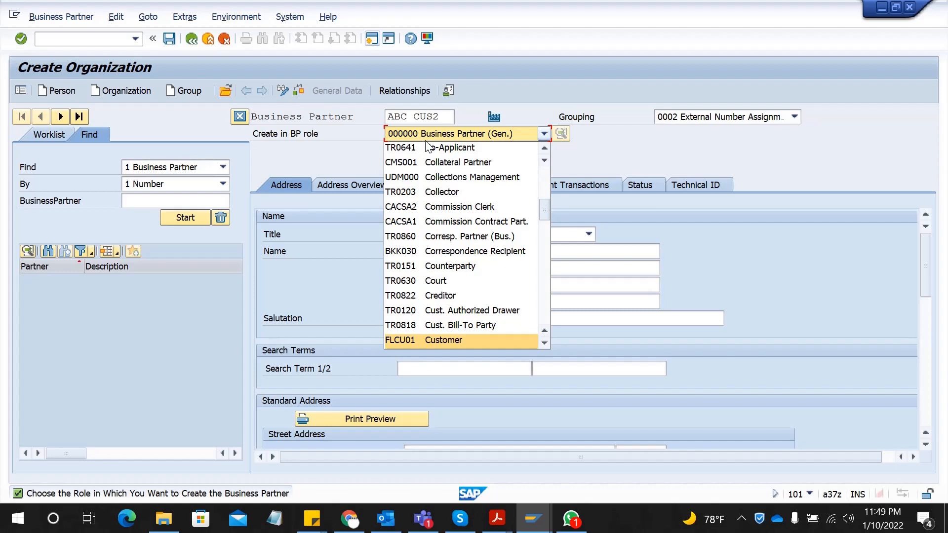
scroll(down, 3)
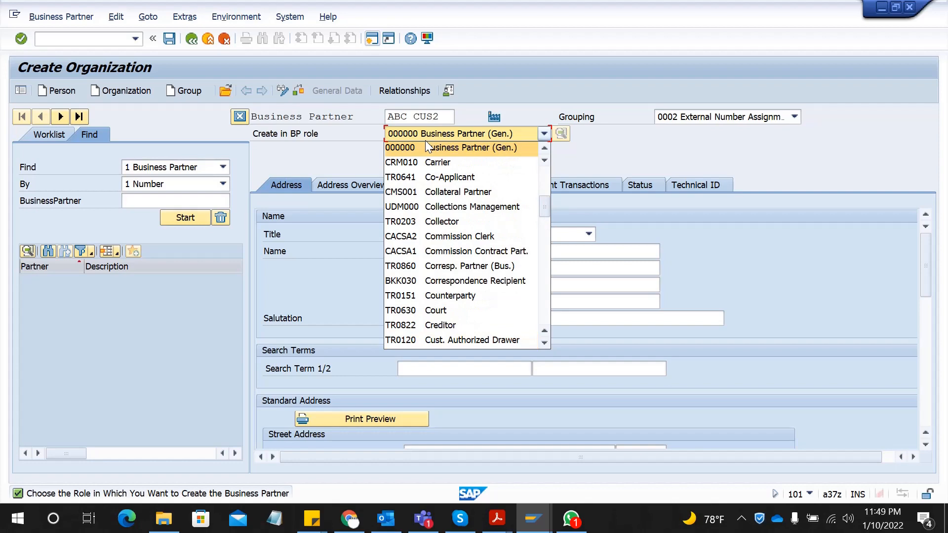
scroll(down, 3)
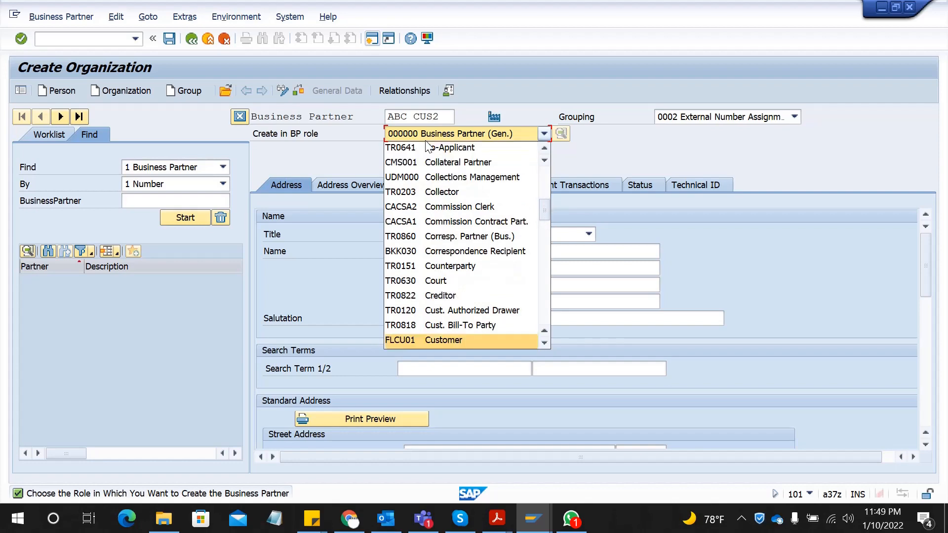
scroll(down, 3)
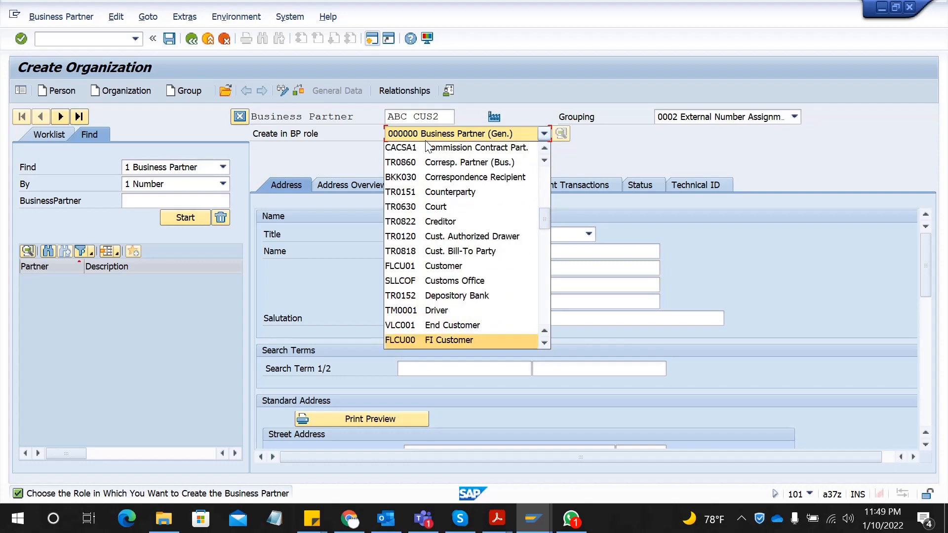
click(431, 340)
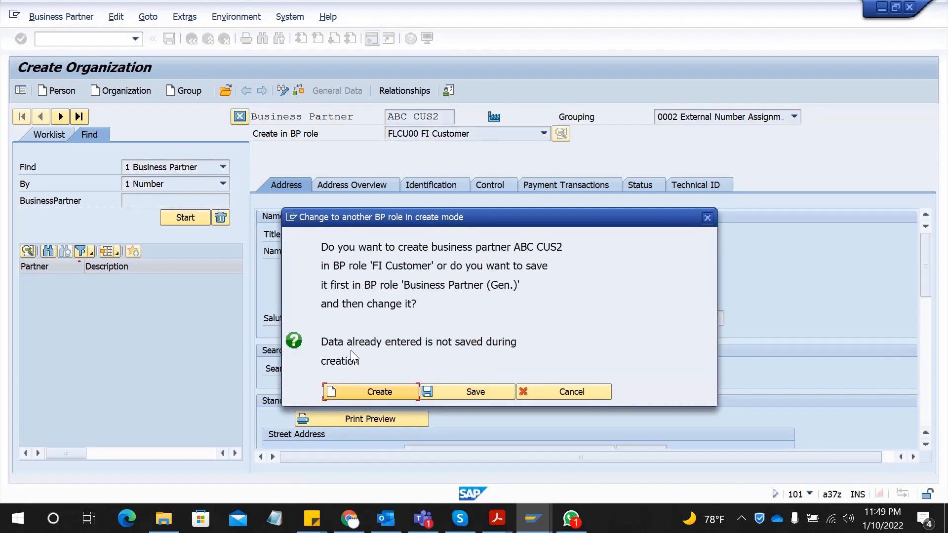
mouse_move(406, 392)
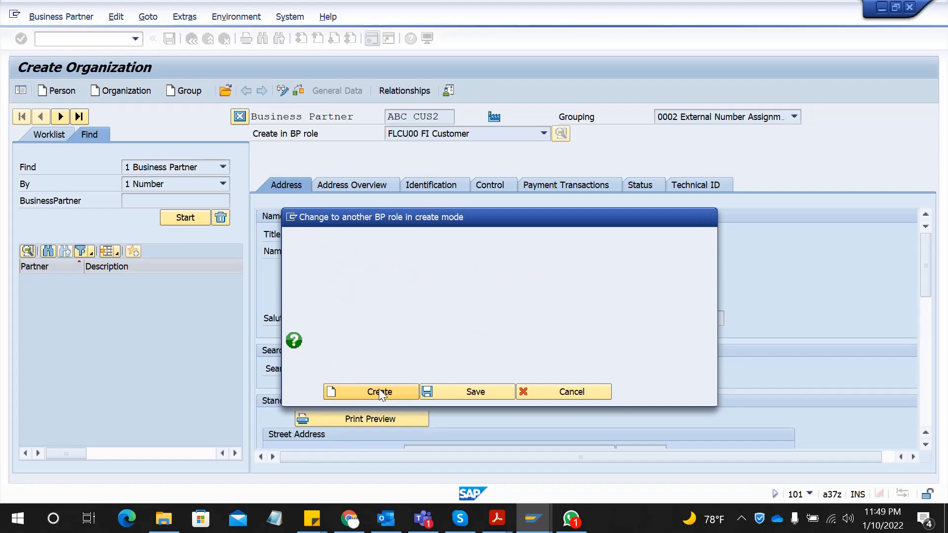
click(370, 392)
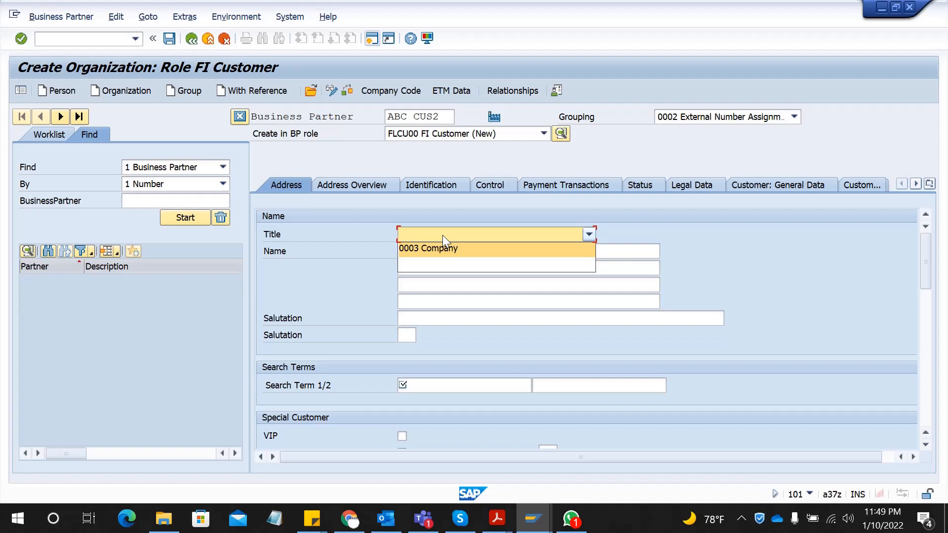
Set title 0003 Company, name ABC PVT LTD CO and search term 1234.
click(429, 249)
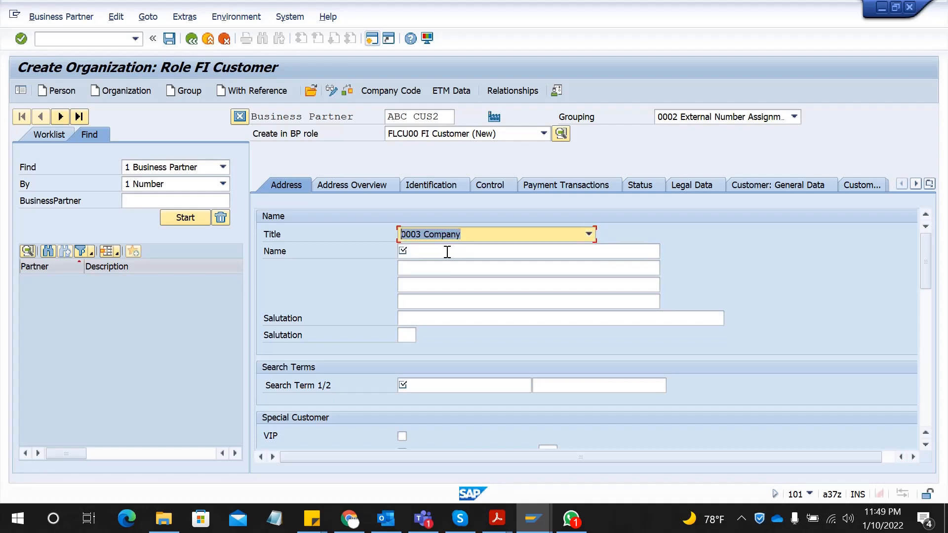
click(526, 251)
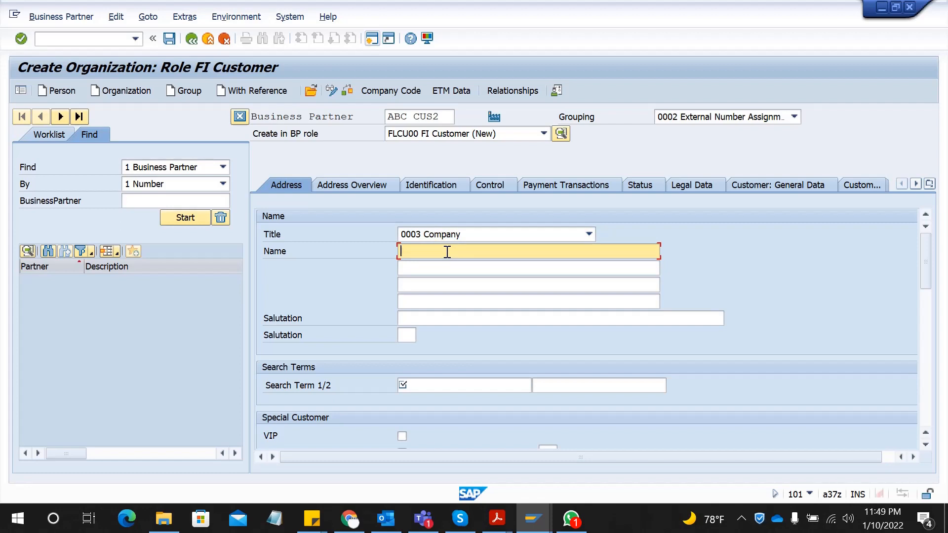
text(ABC PVT LTD C)
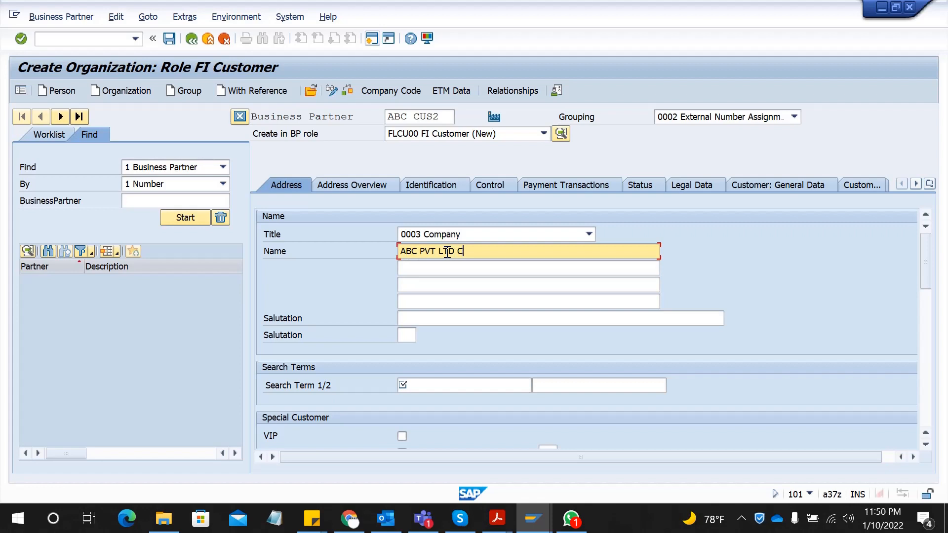
text(O)
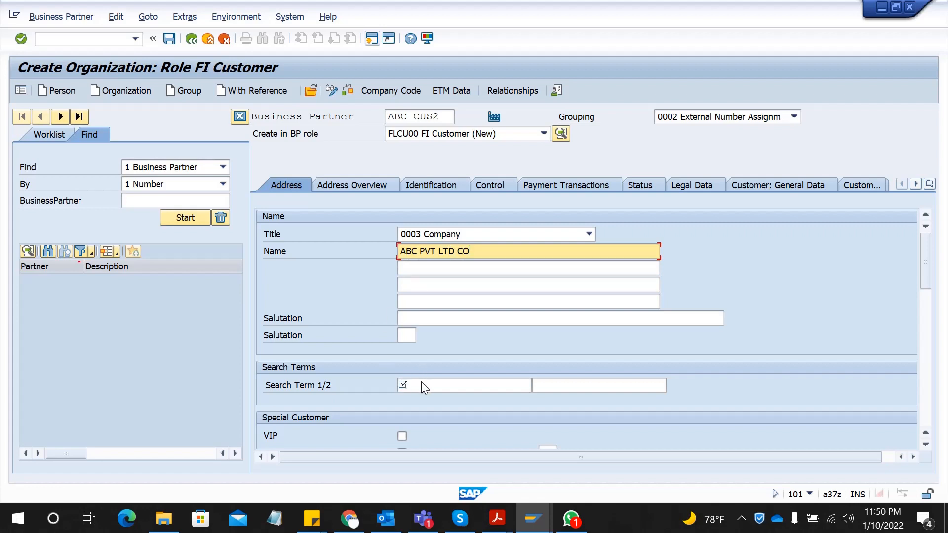
text(1234)
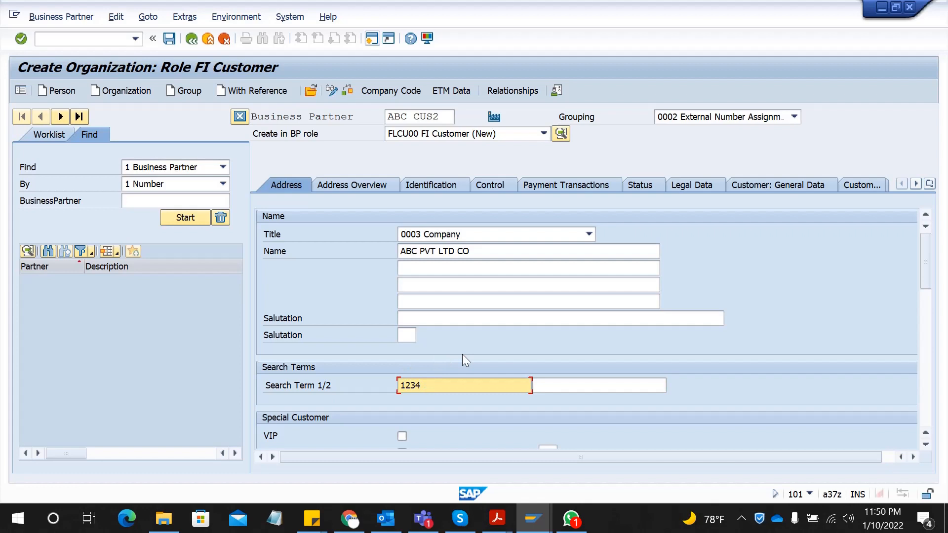
scroll(down, 3)
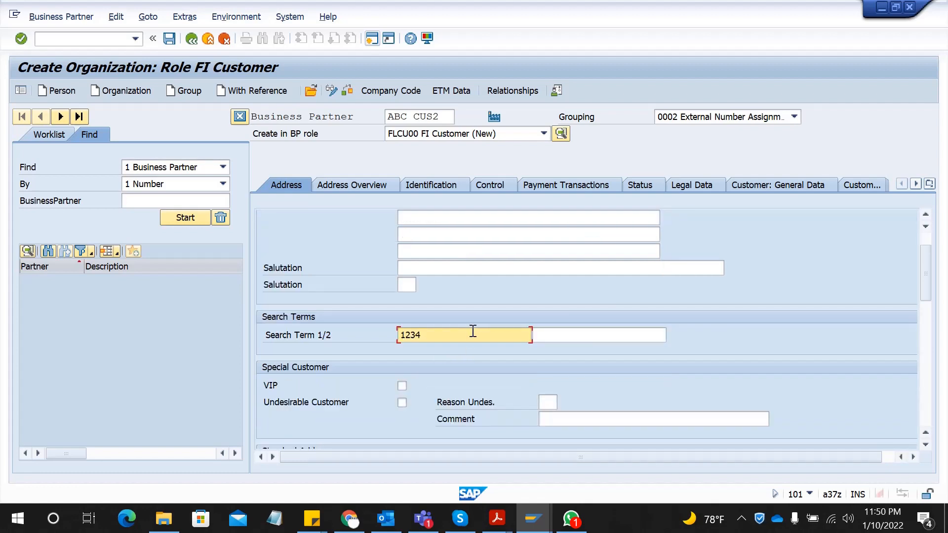
scroll(down, 3)
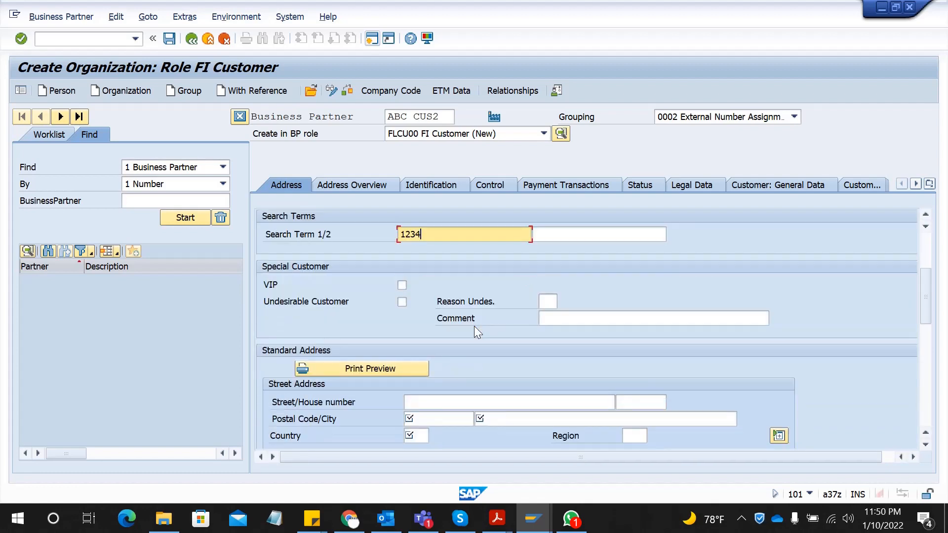
Enter street 3rd Name 101, city Dortmund and country DE in the address.
scroll(down, 3)
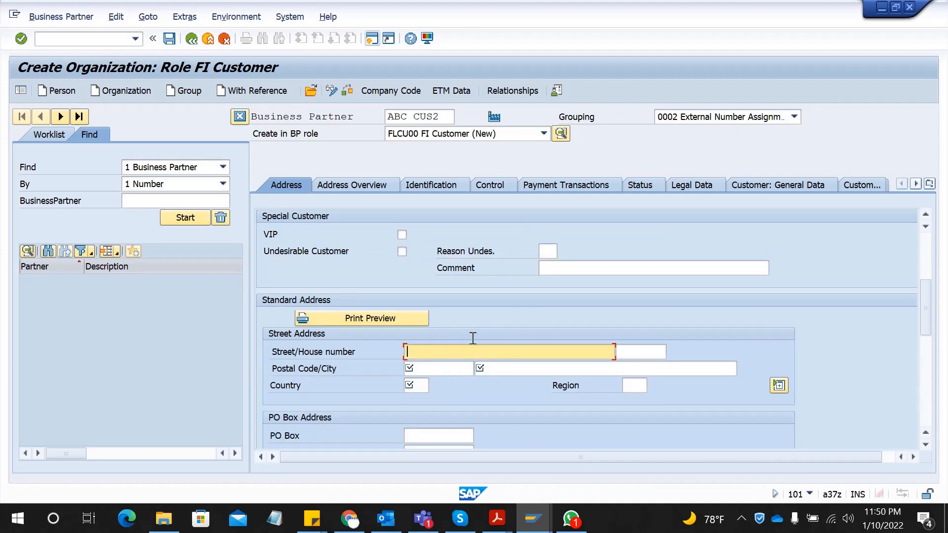
text(3rd Name)
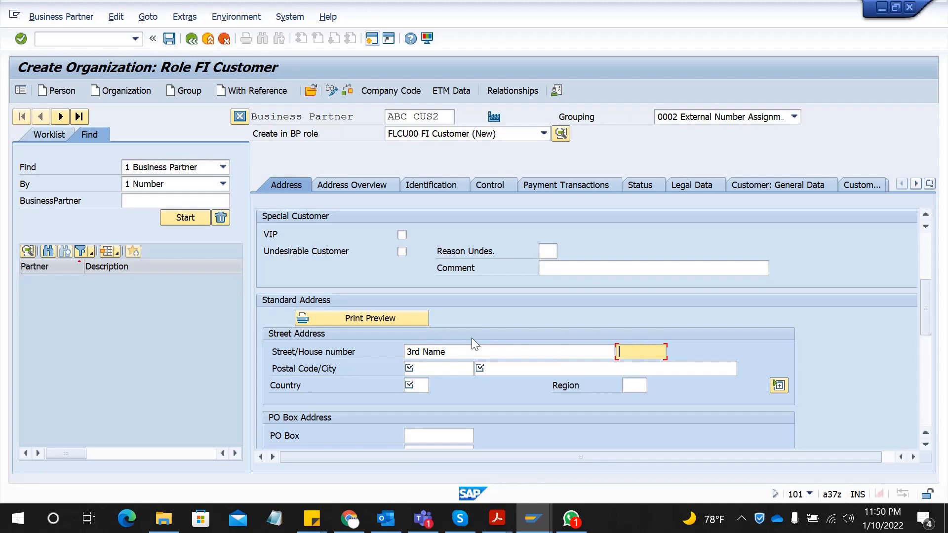
text(101)
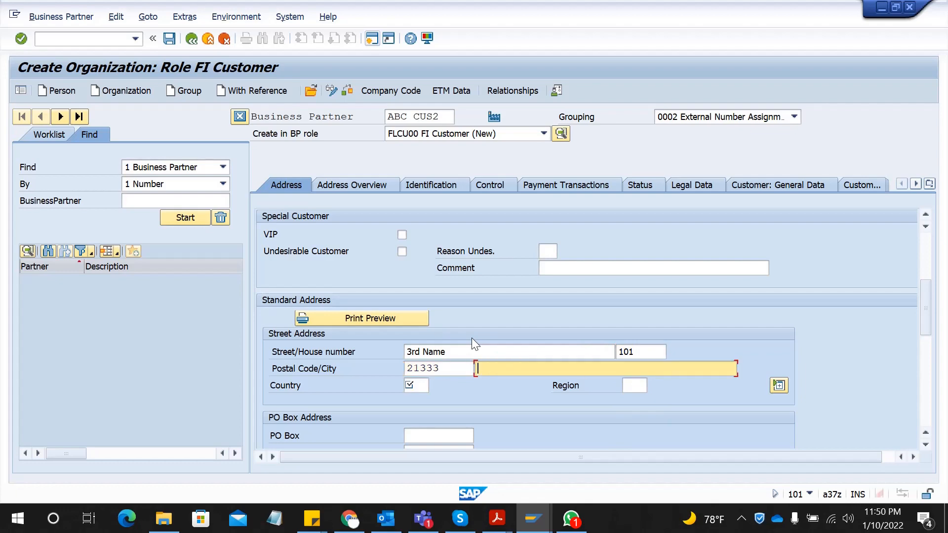
click(604, 369)
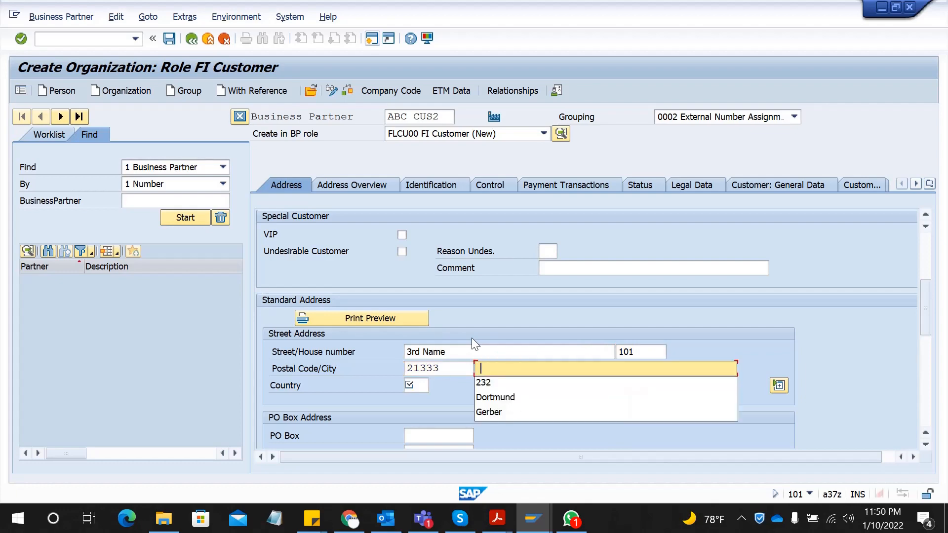
click(494, 397)
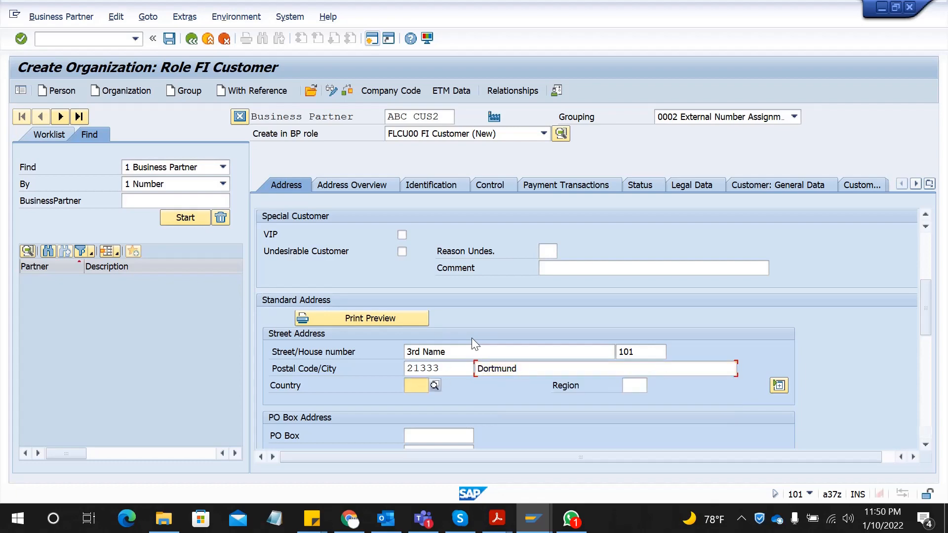
text(DE)
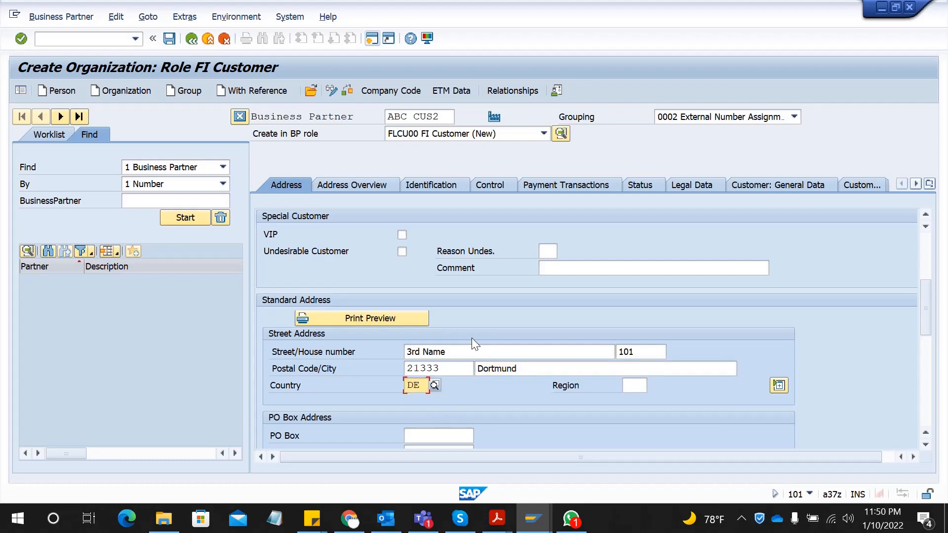
scroll(down, 3)
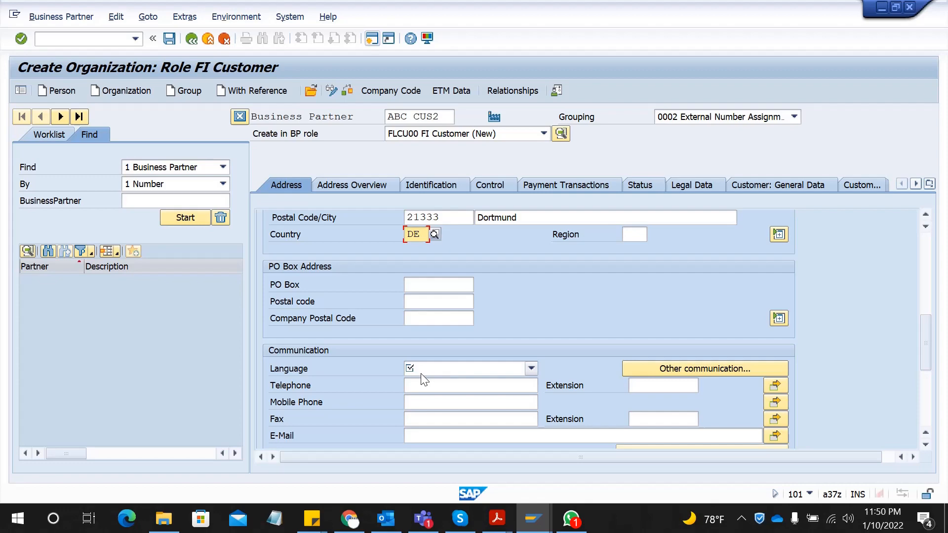
click(530, 369)
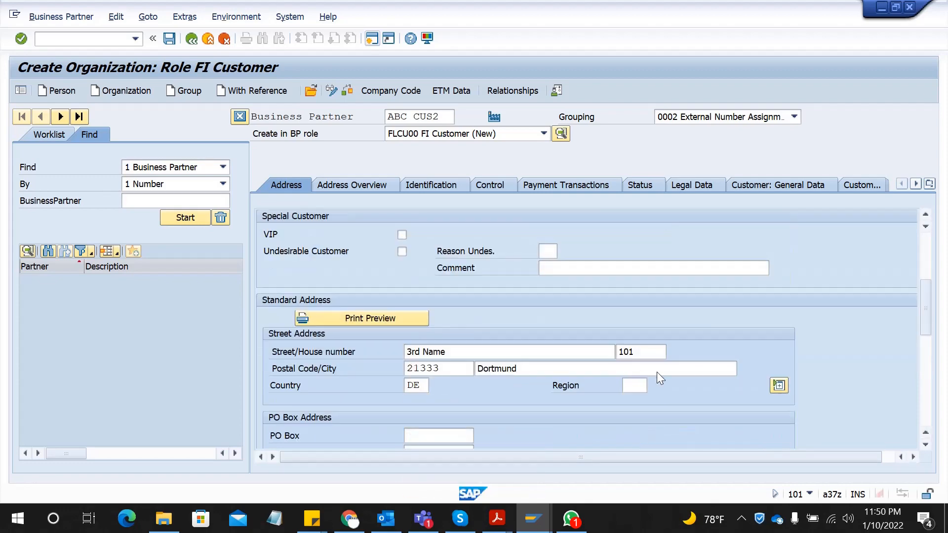
scroll(down, 3)
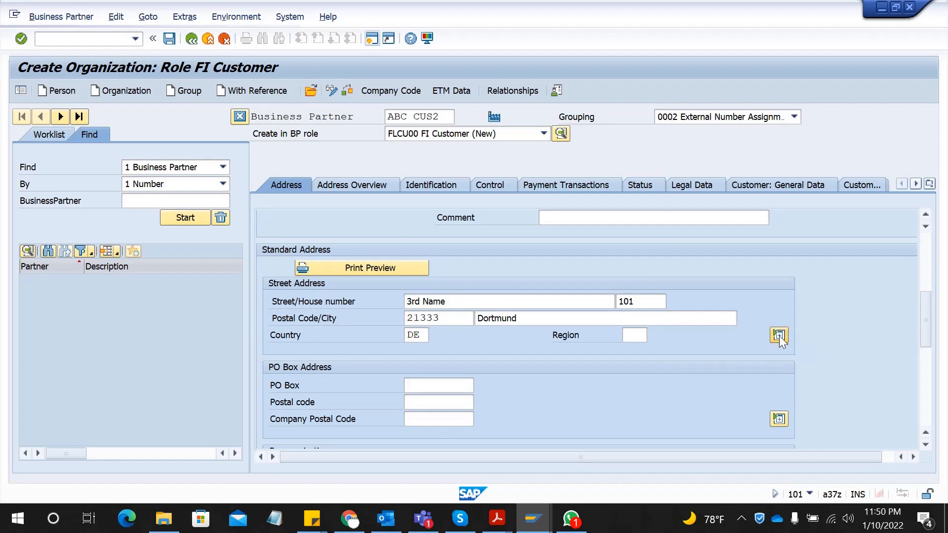
scroll(down, 3)
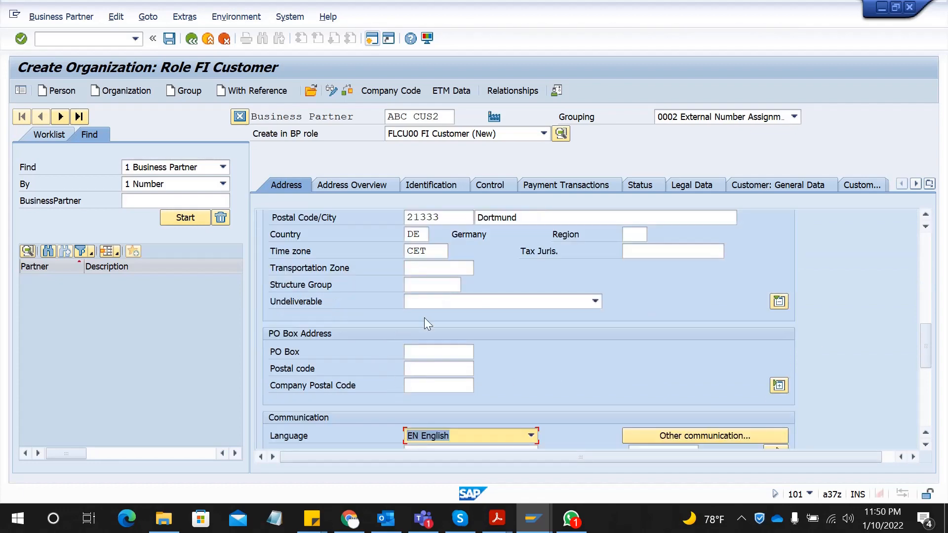
text(0000000001)
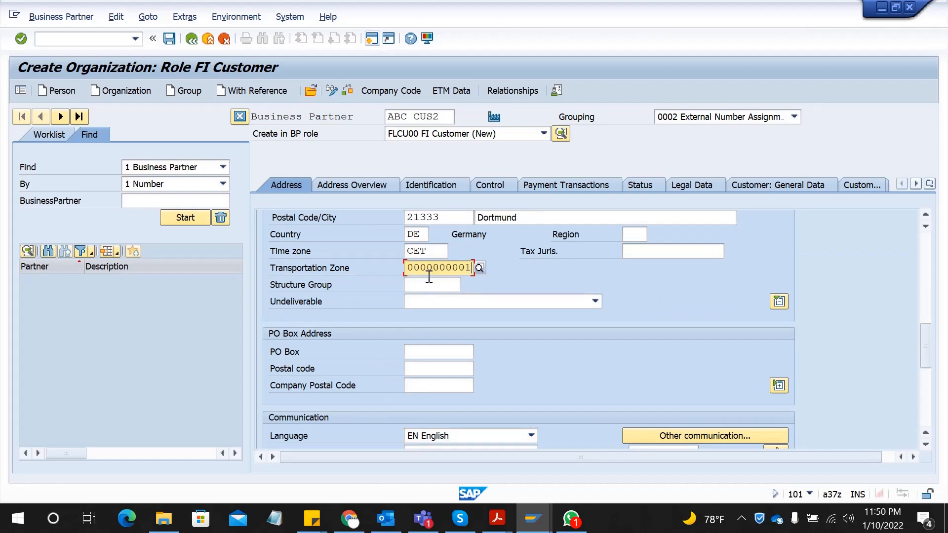
mouse_move(454, 340)
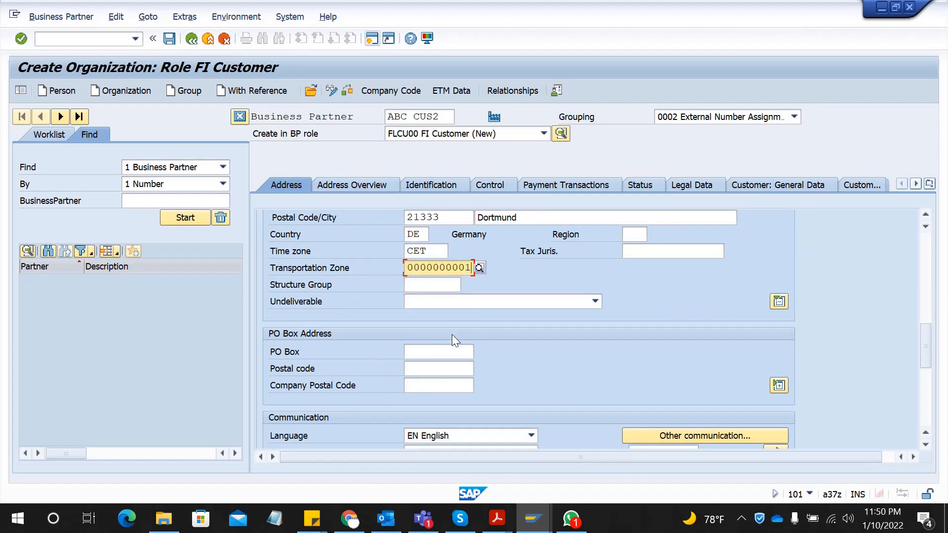
scroll(down, 3)
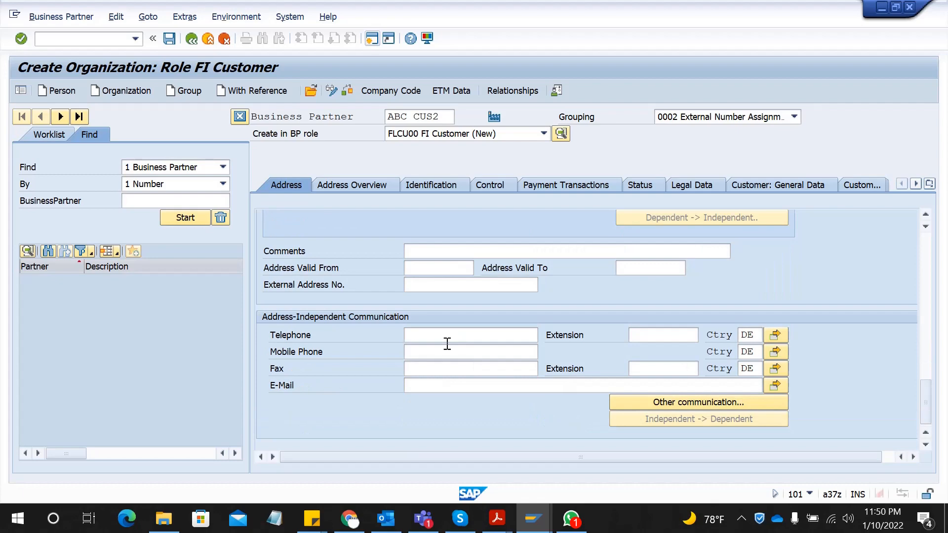
click(470, 335)
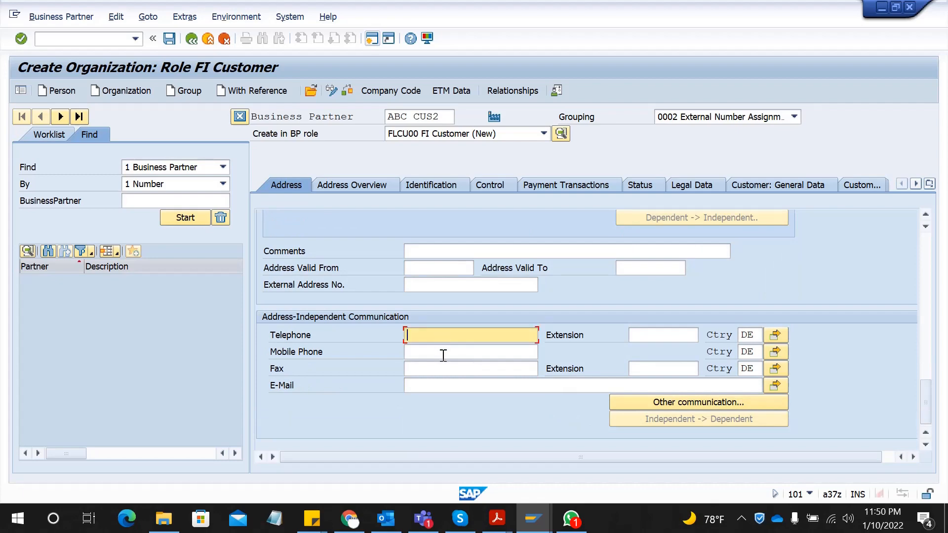
click(470, 352)
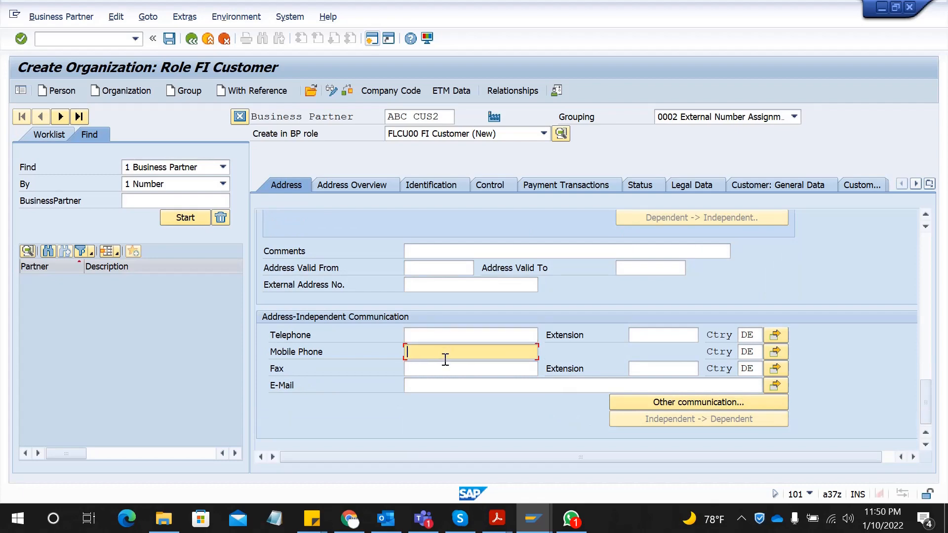
click(470, 335)
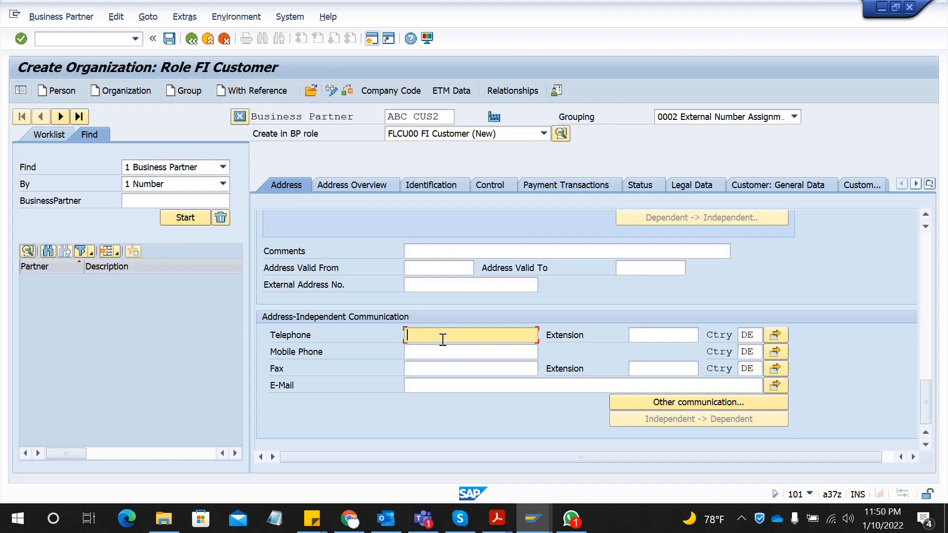
click(584, 385)
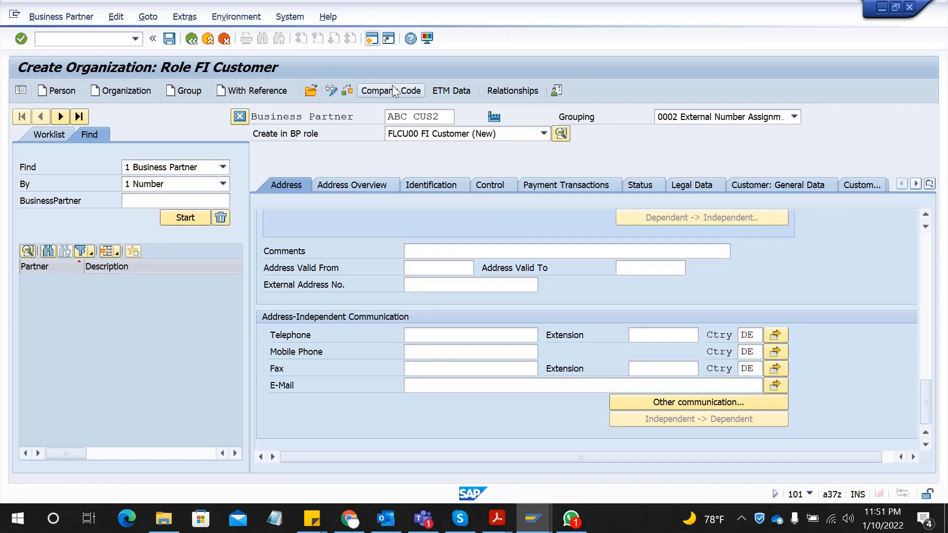
Add company code 1000 data with reconciliation account 240000 and sort key 001.
click(391, 91)
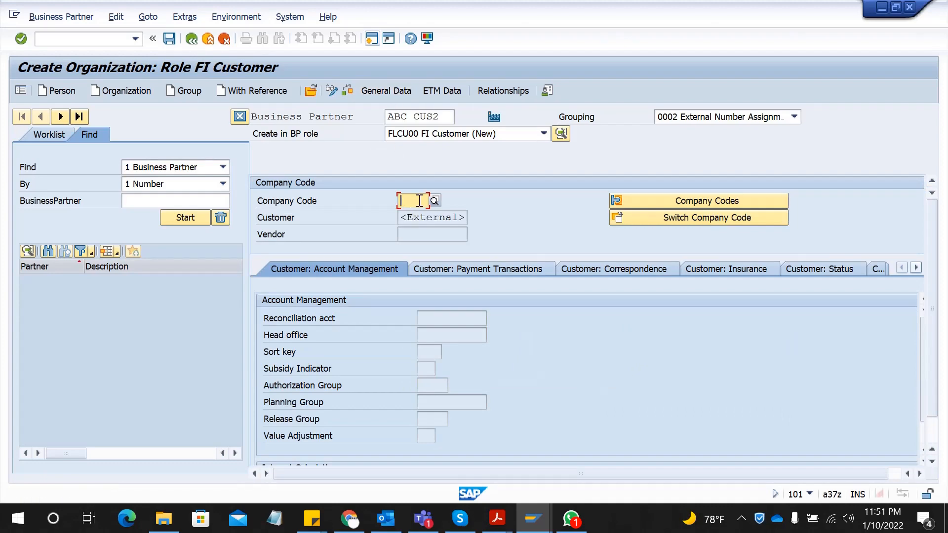
mouse_move(309, 150)
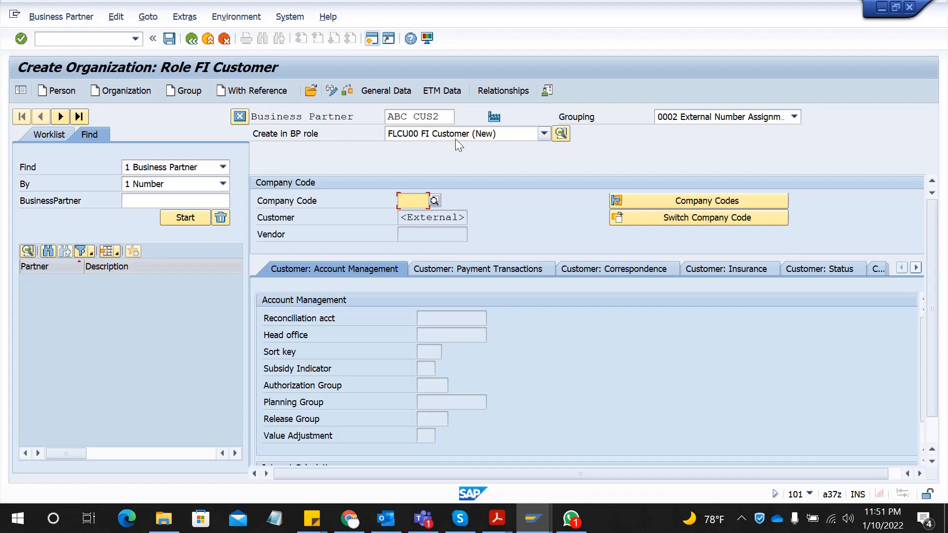
text(10)
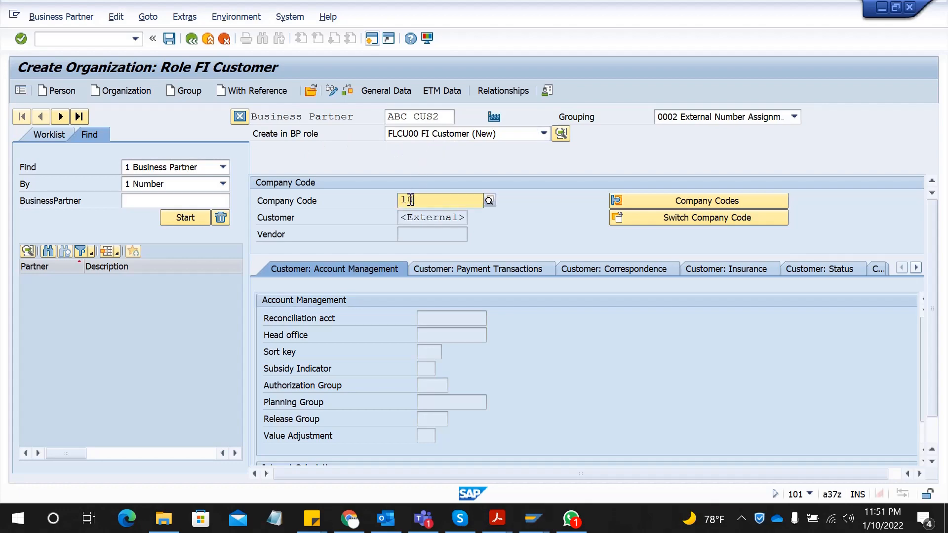
text(1000)
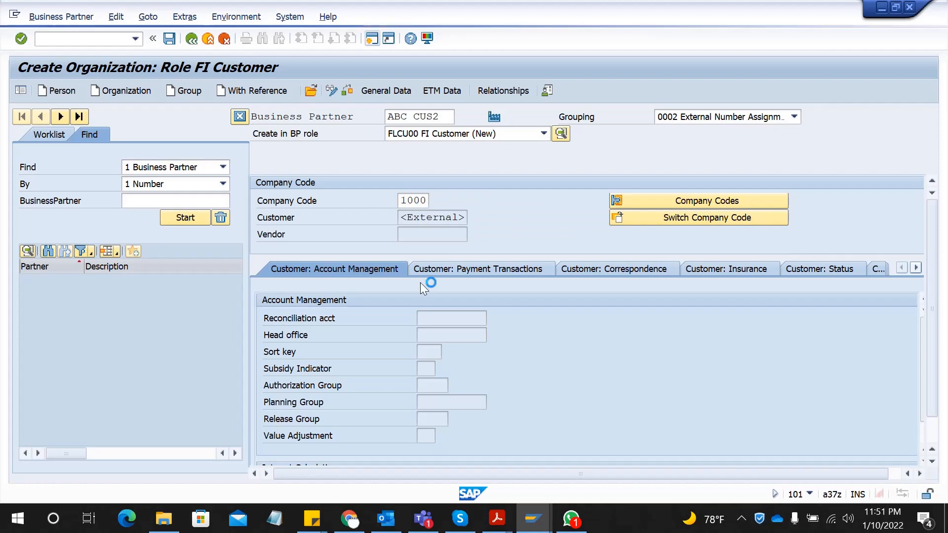
text(240000)
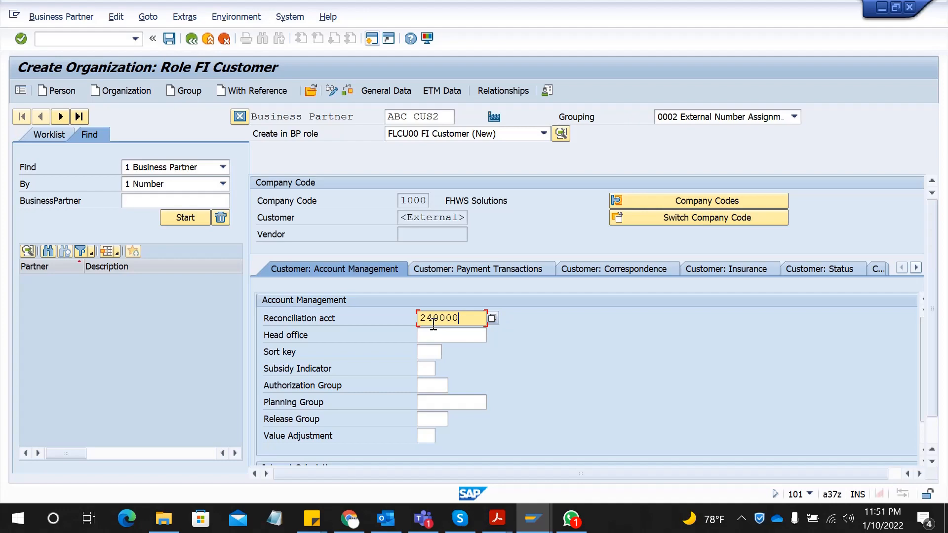
click(429, 352)
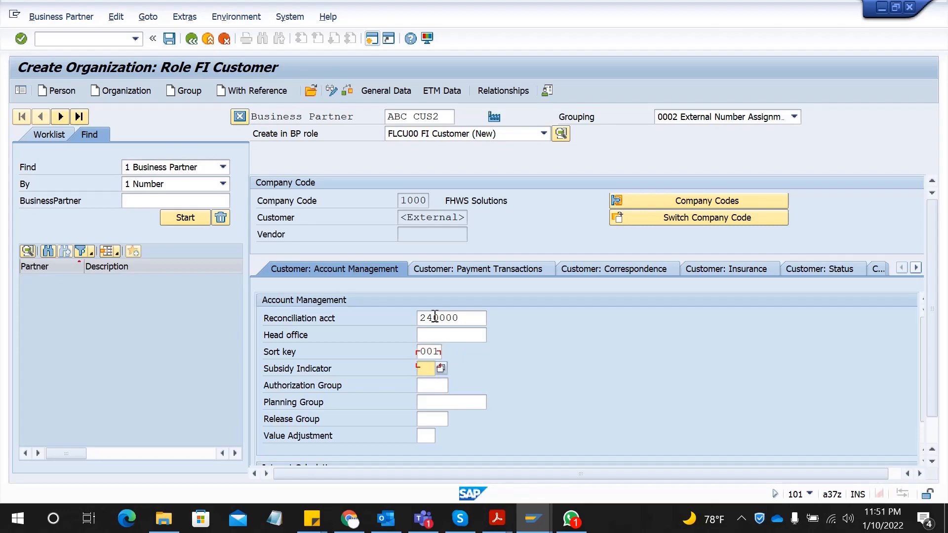
scroll(down, 3)
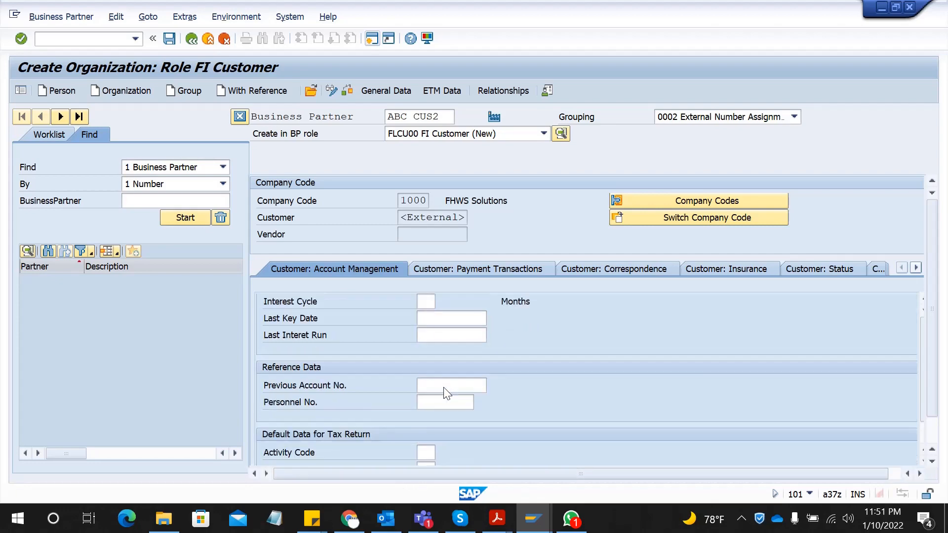
scroll(down, 3)
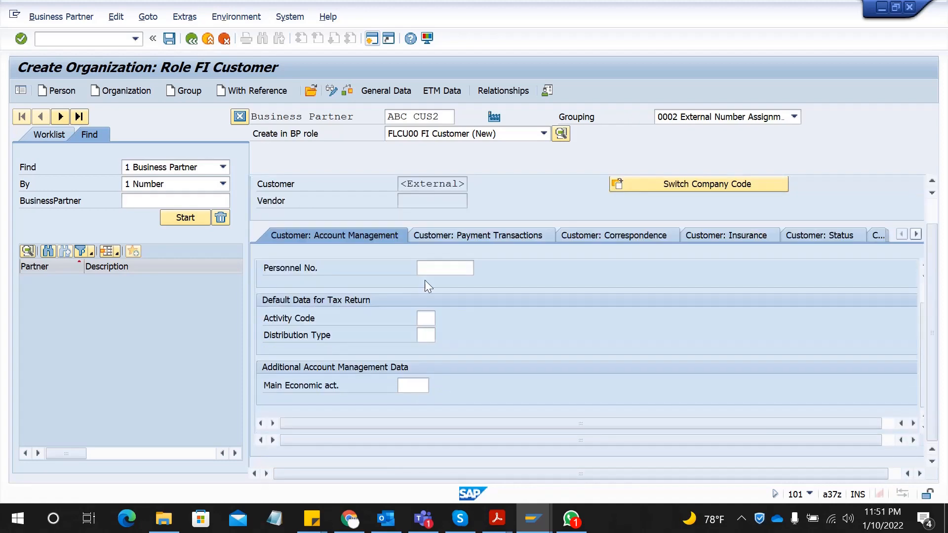
Enter payment terms 0001 in the company code's payment transactions data.
click(480, 235)
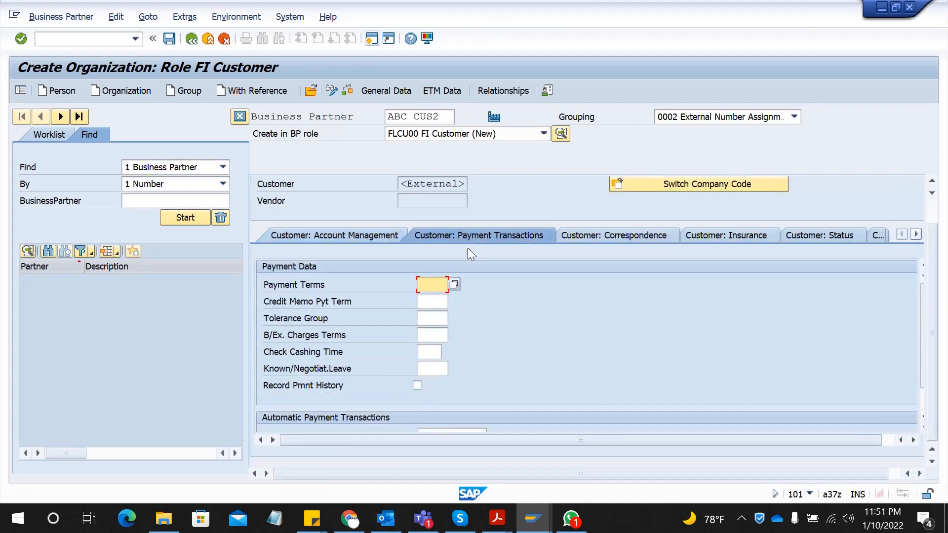
text(0001)
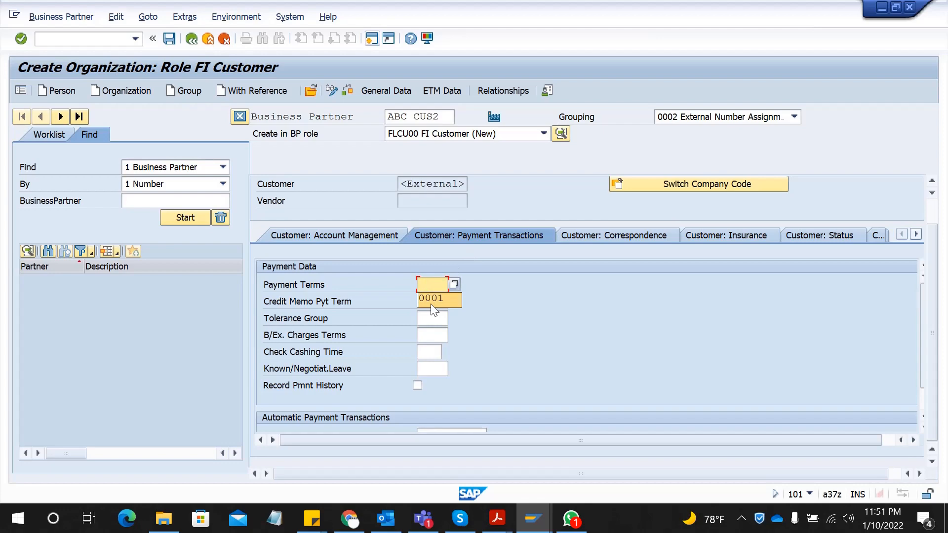
scroll(down, 3)
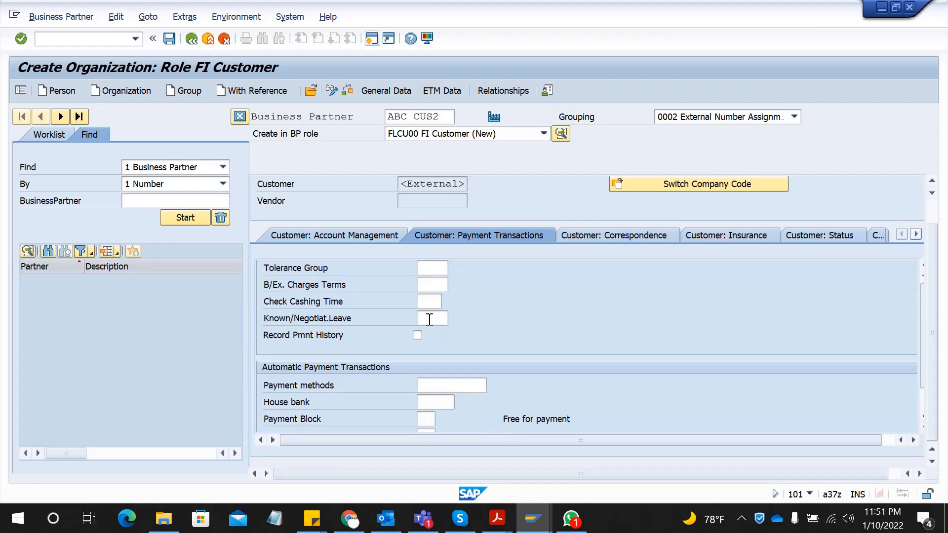
text(SU)
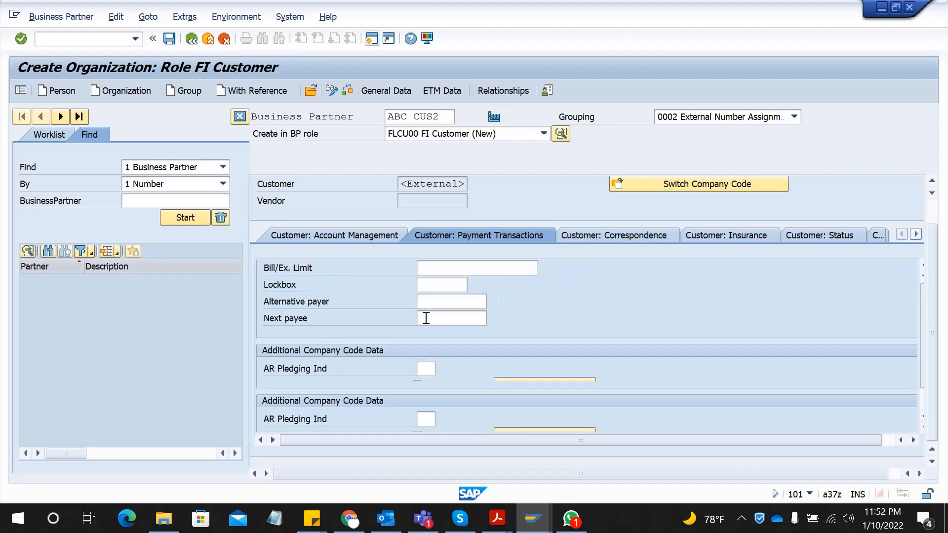
scroll(down, 3)
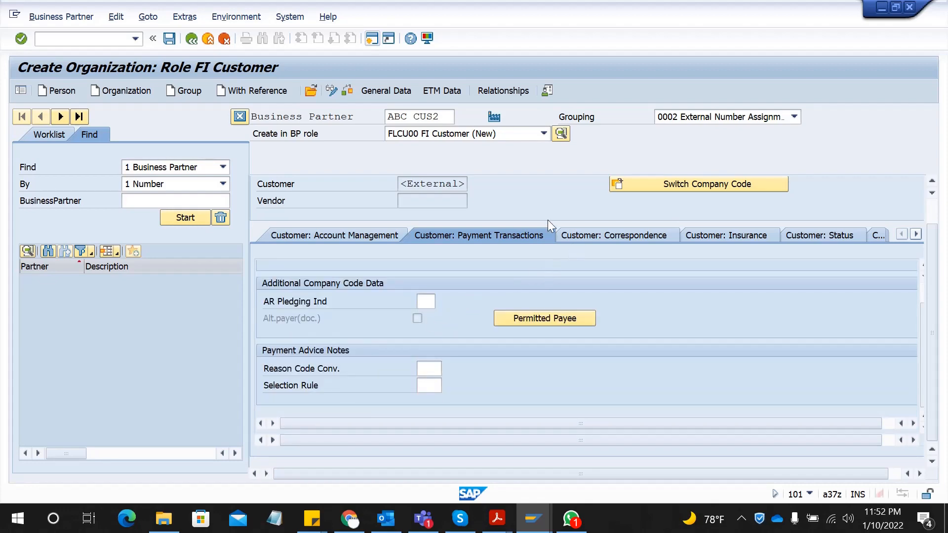
mouse_move(400, 135)
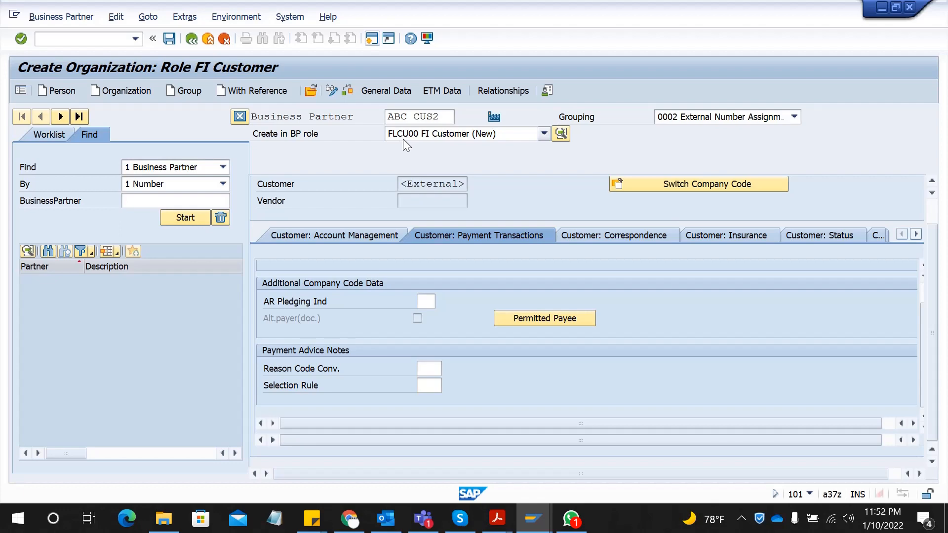
Switch to role FLCU01 Customer, saving ABC CUS2 as FI Customer first.
click(543, 133)
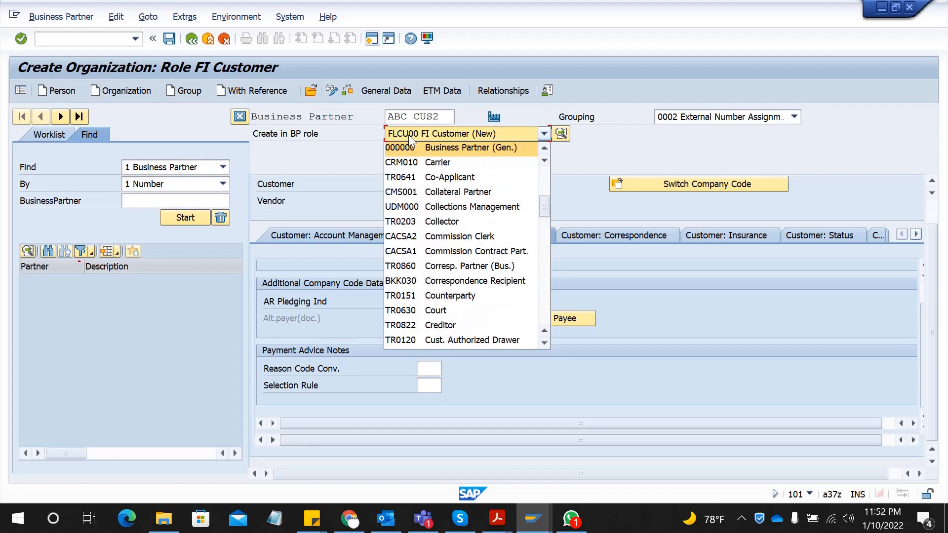
scroll(down, 3)
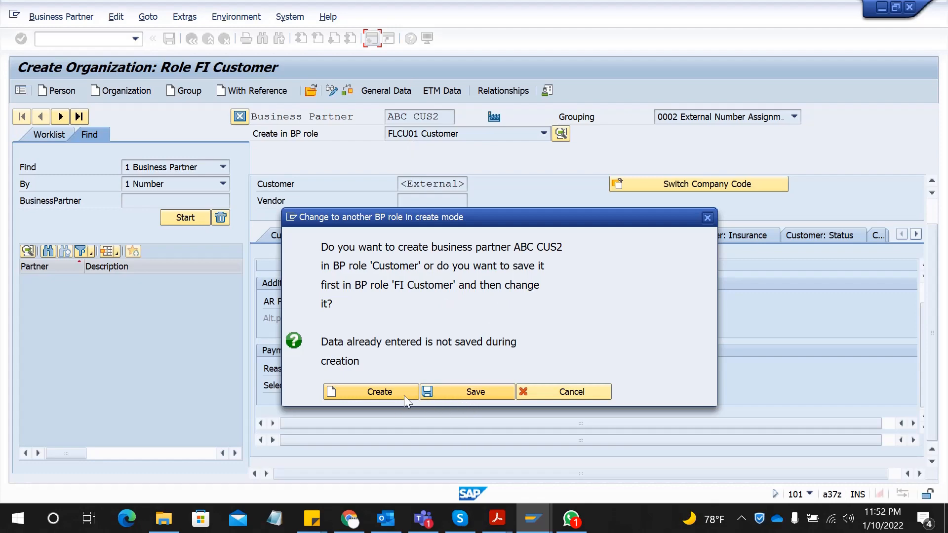
mouse_move(480, 399)
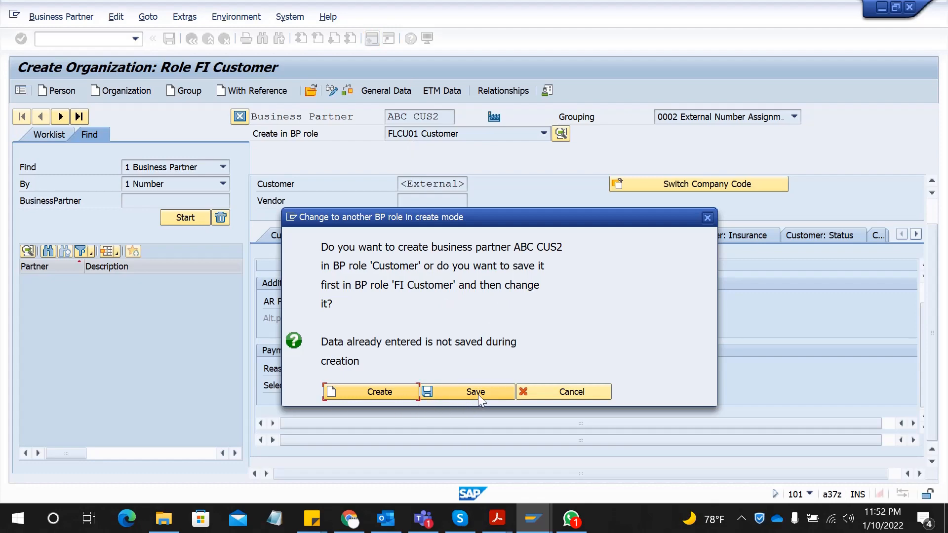
click(476, 393)
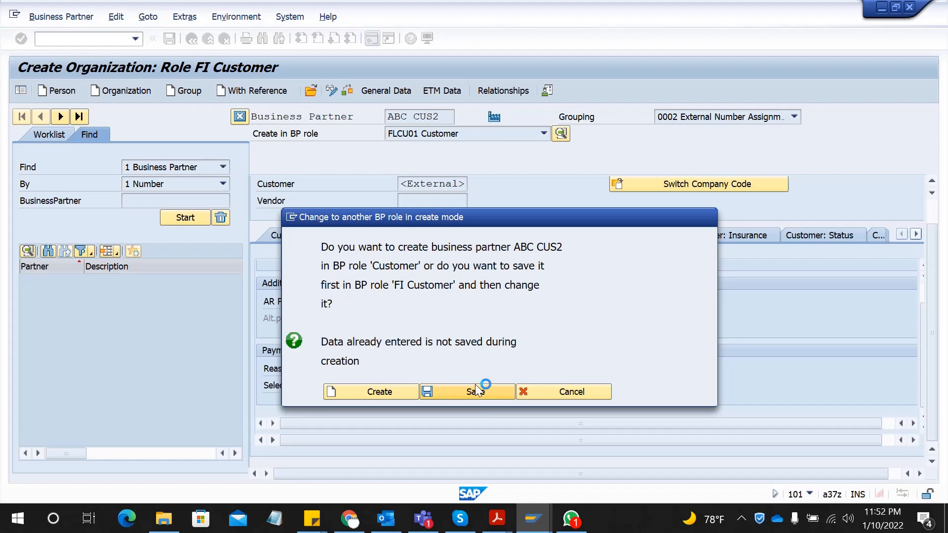
click(466, 392)
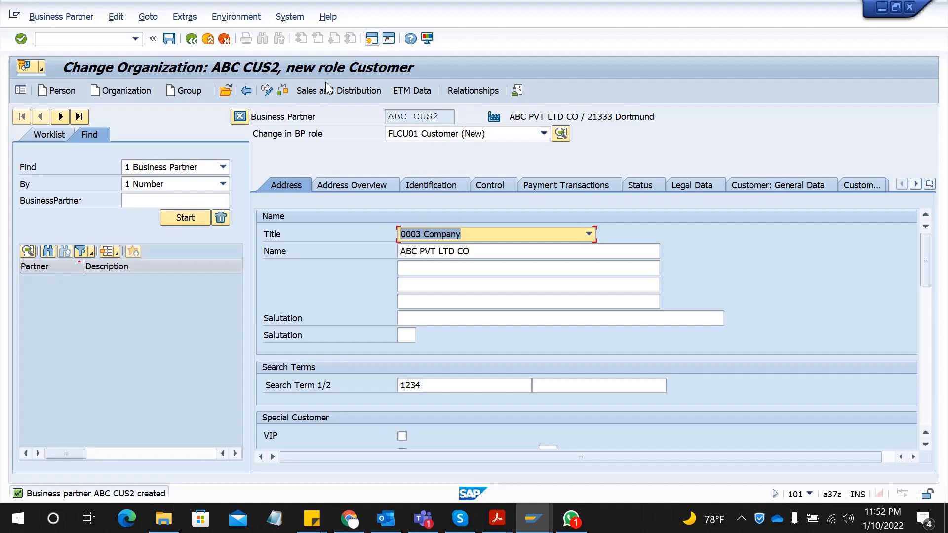
Enter sales area Sales Org. 1000 with distribution channel 00 and division 00.
click(337, 90)
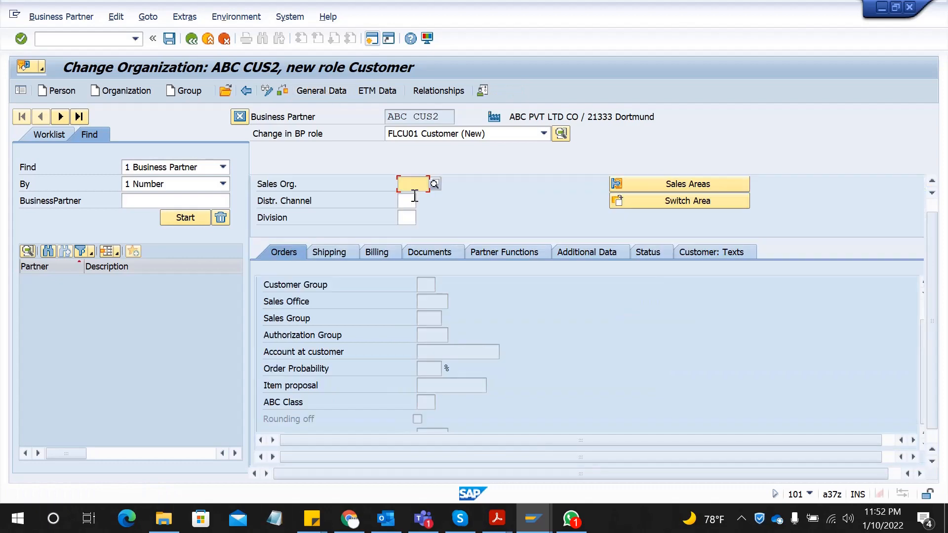
text(1000)
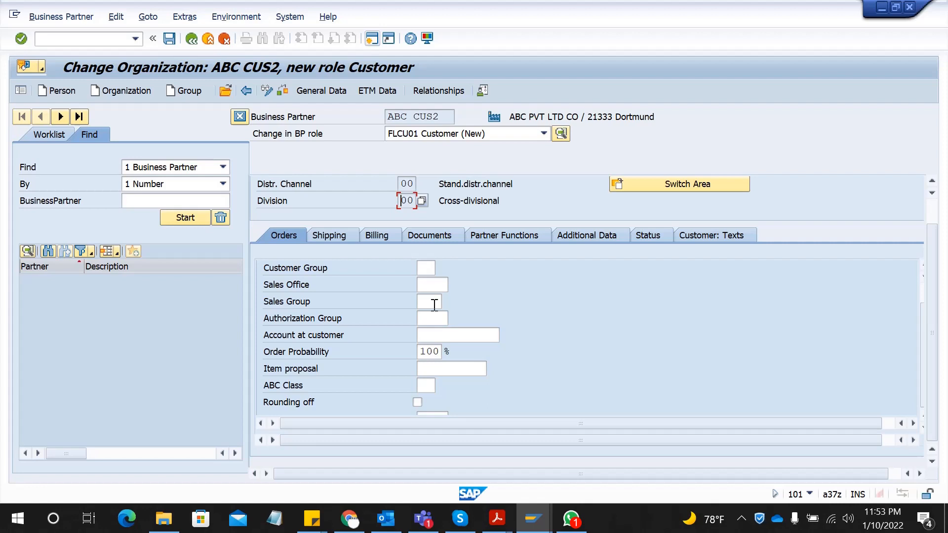
click(450, 368)
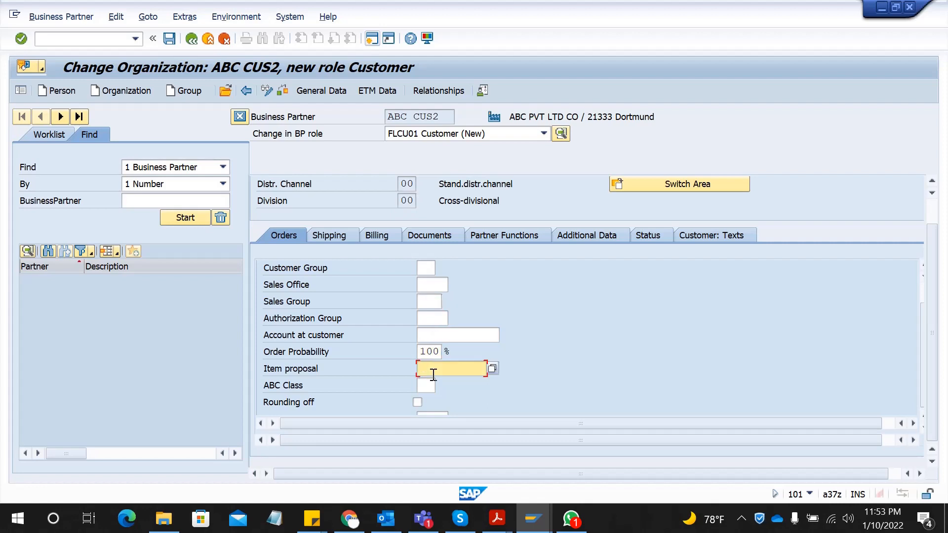
scroll(down, 3)
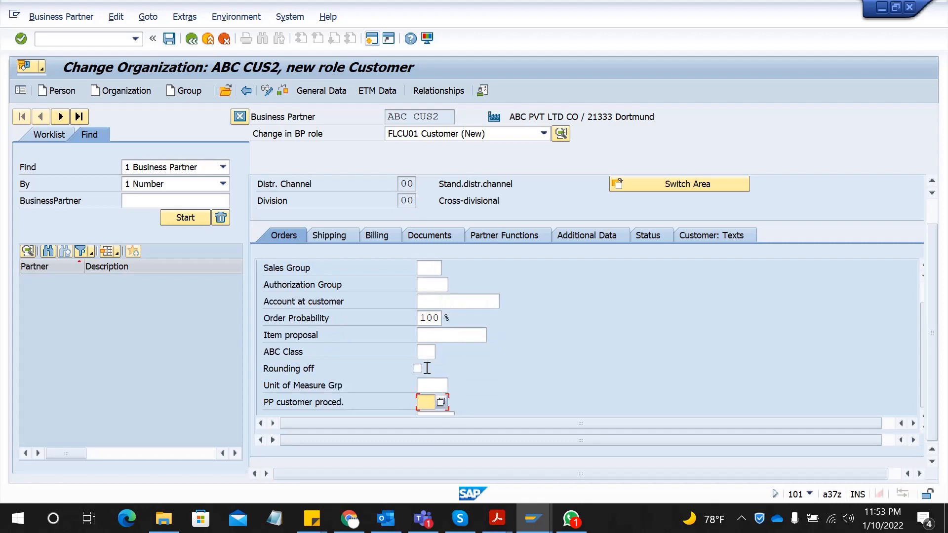
scroll(down, 3)
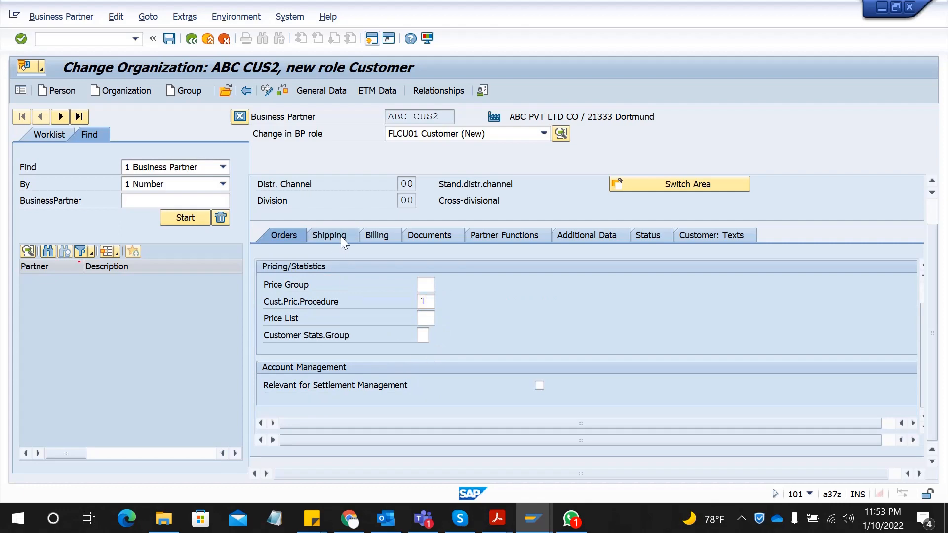
Set delivering plant 1000 in the shipping data for sales area 1000.
click(330, 235)
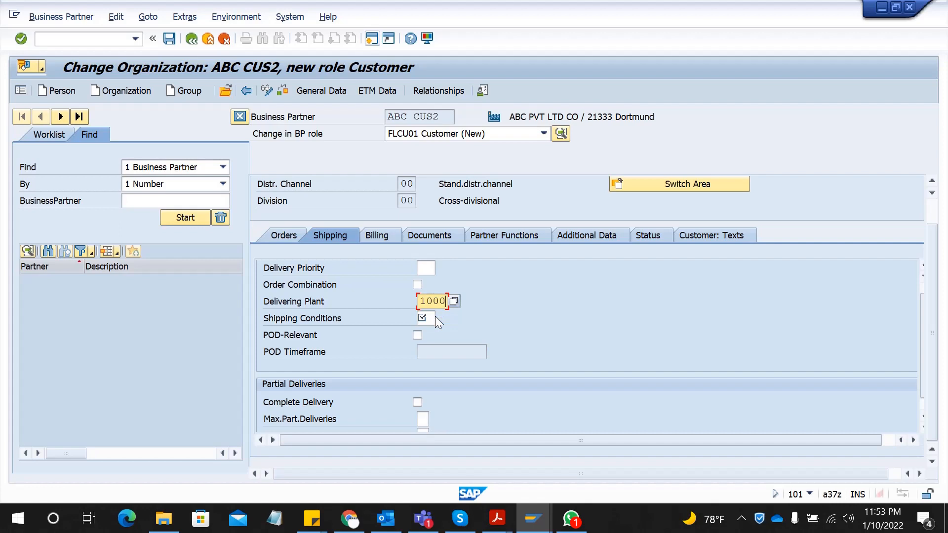
scroll(down, 3)
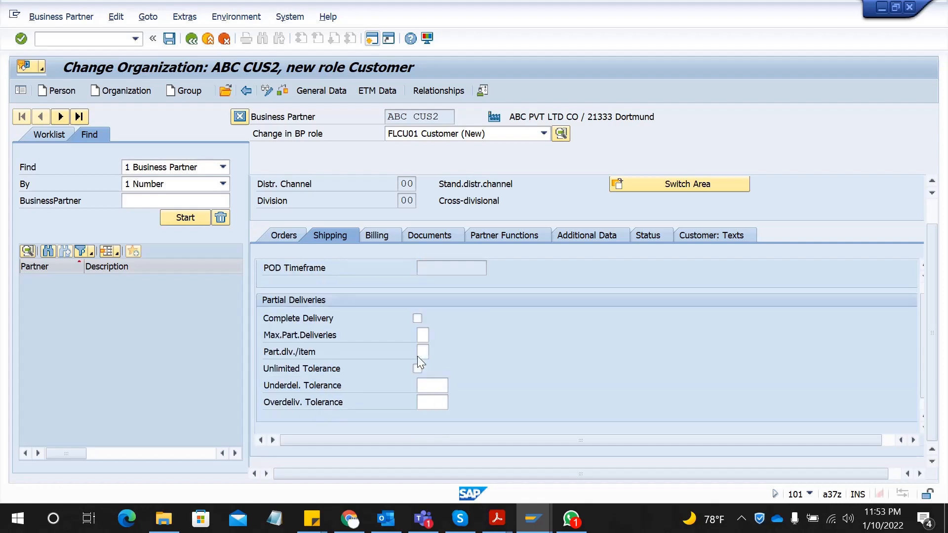
click(421, 335)
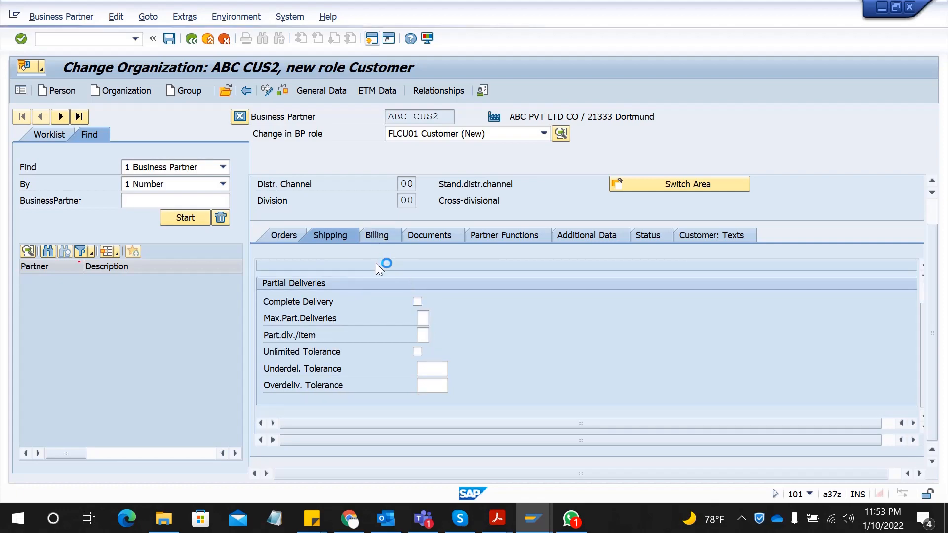
Enter billing Incoterms FH, location Miami, German output tax classification and payment terms 0002.
click(378, 235)
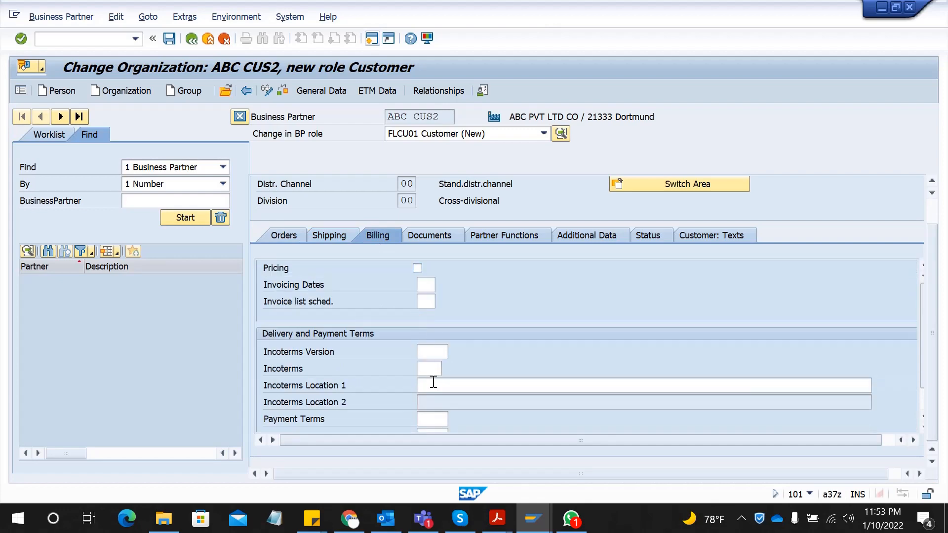
text(FH)
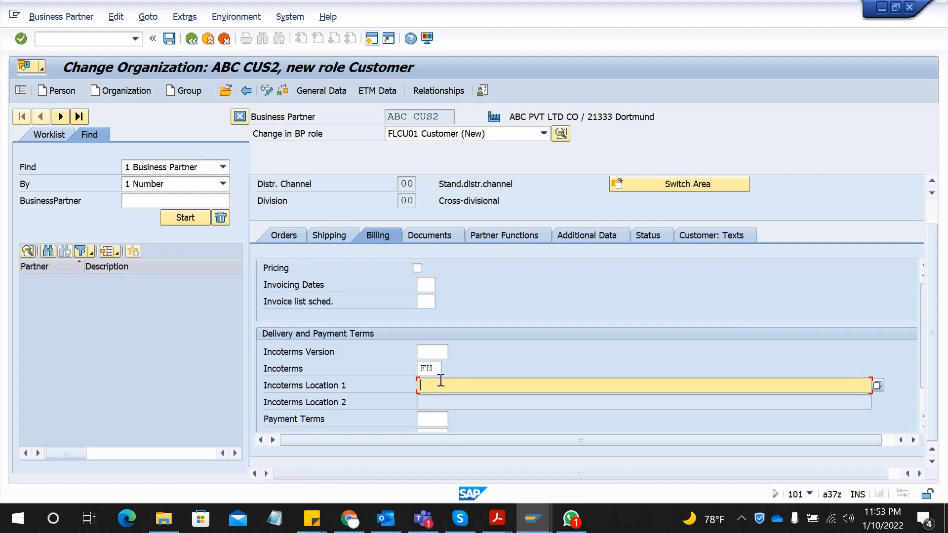
text(Miami)
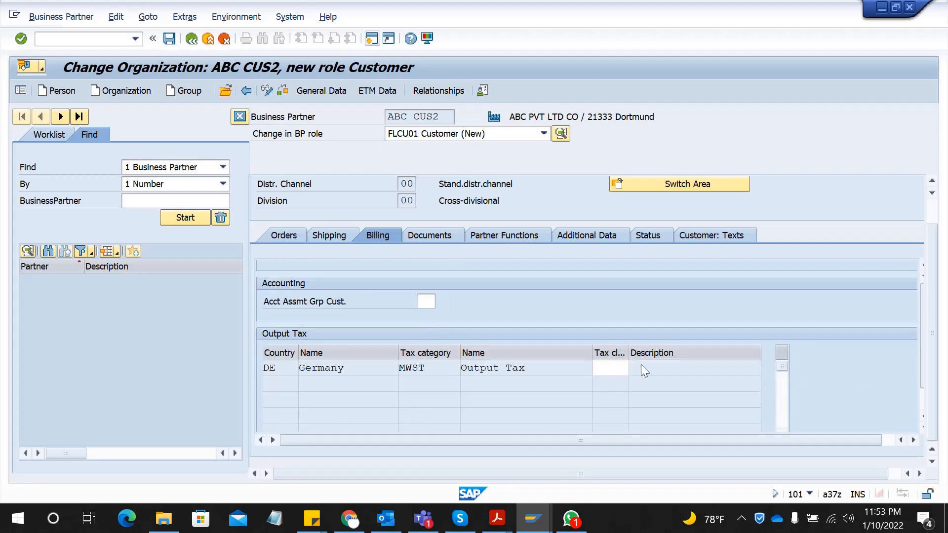
click(611, 368)
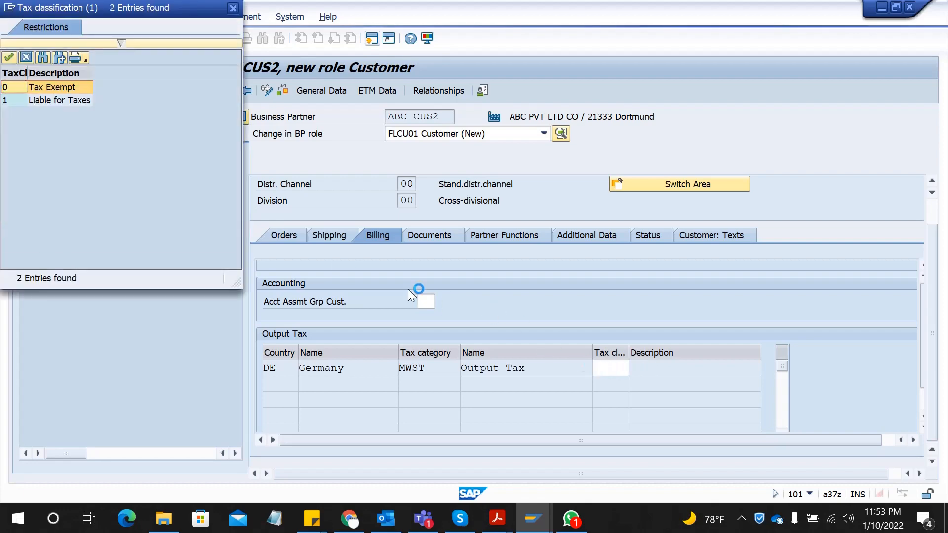
click(51, 100)
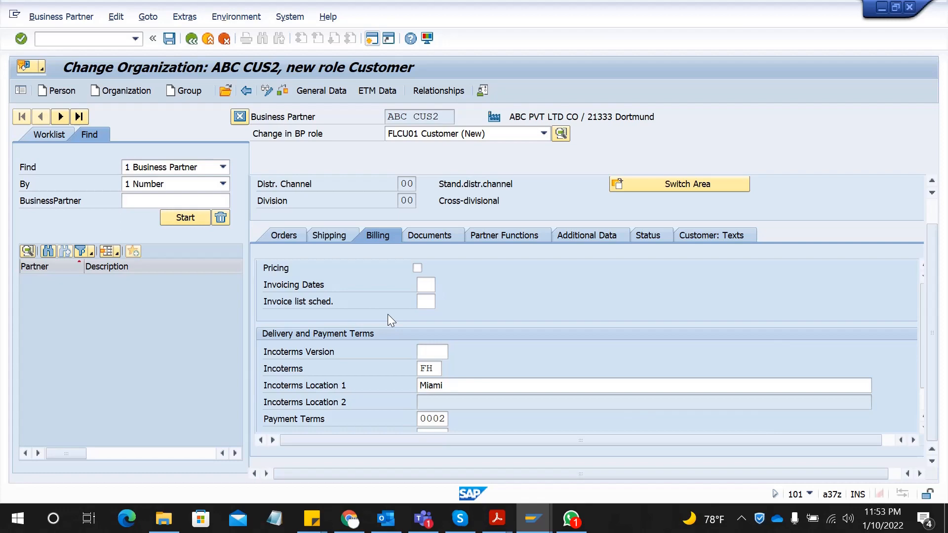
scroll(down, 3)
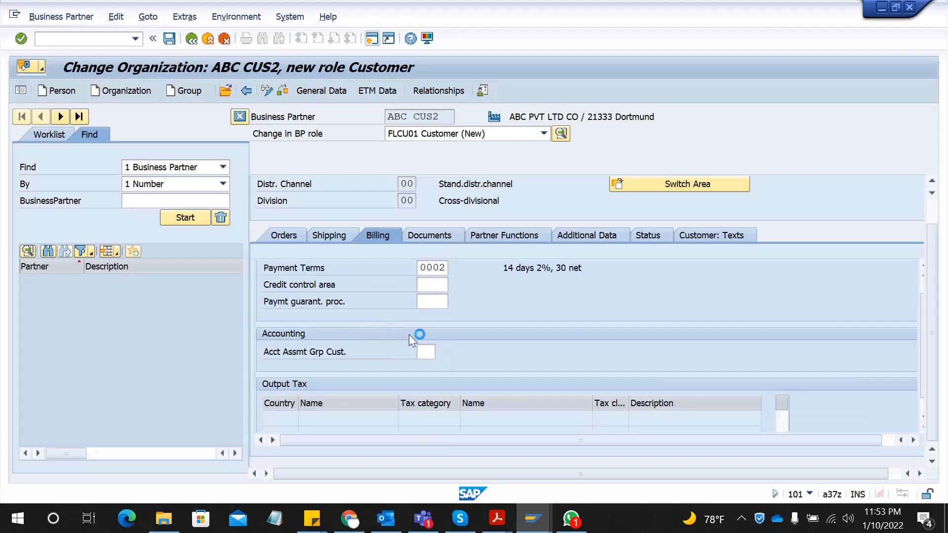
click(425, 351)
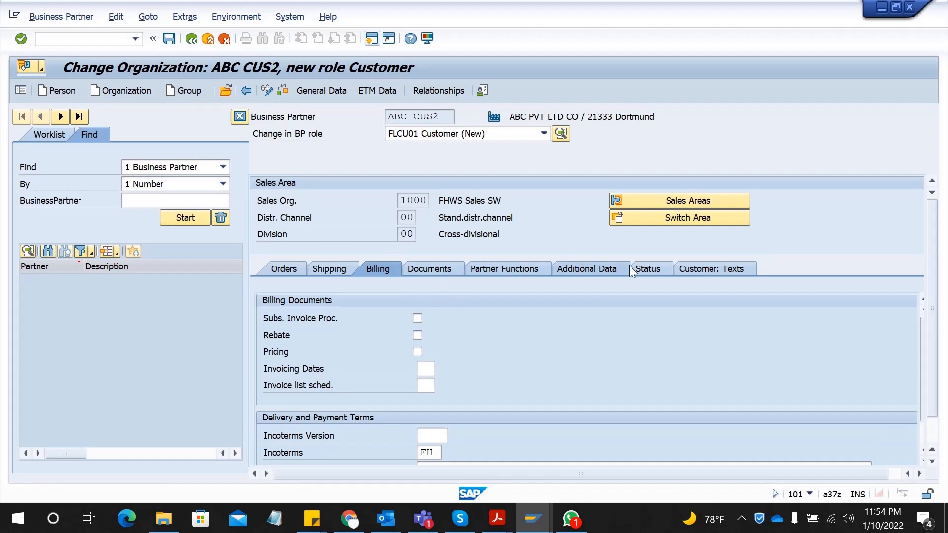
mouse_move(610, 274)
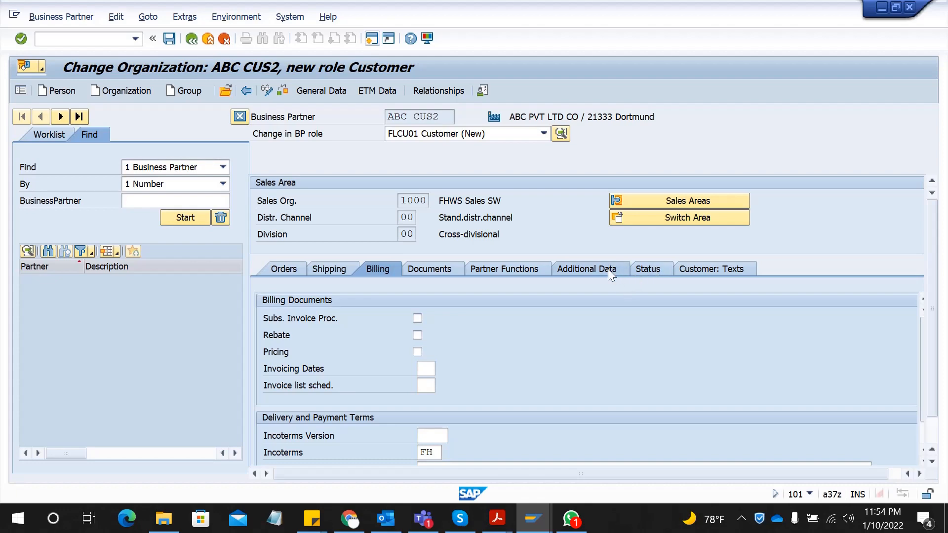
mouse_move(517, 308)
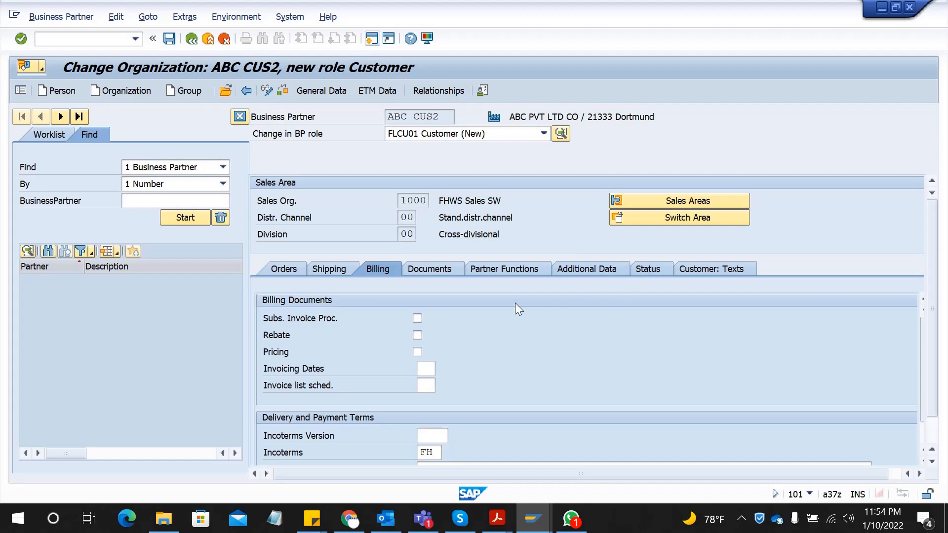
click(425, 368)
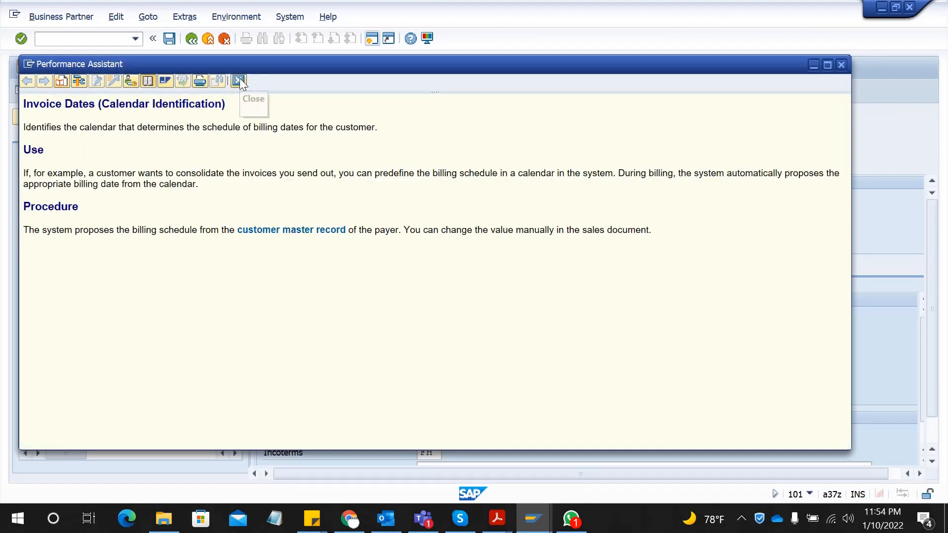
click(238, 81)
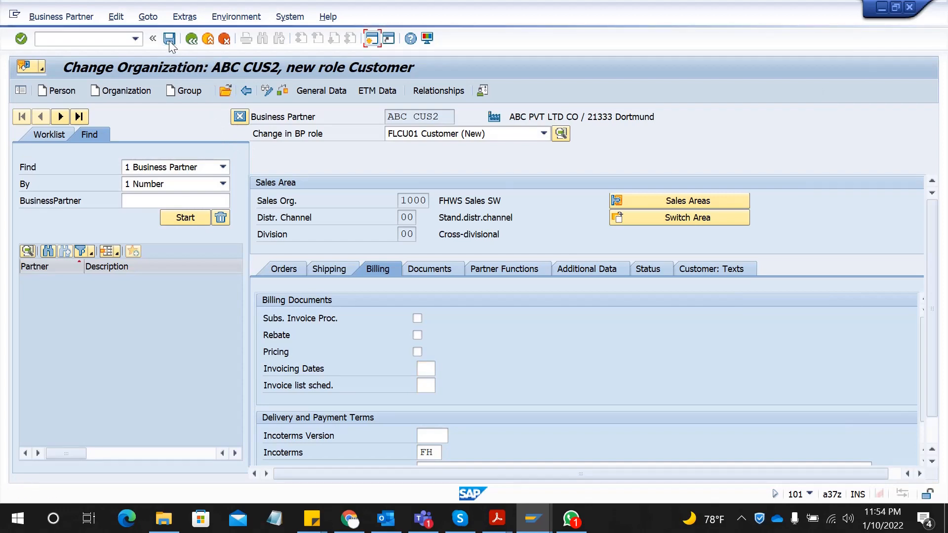
Save ABC CUS2 so its Customer role for sales area 1000 becomes defined.
click(169, 39)
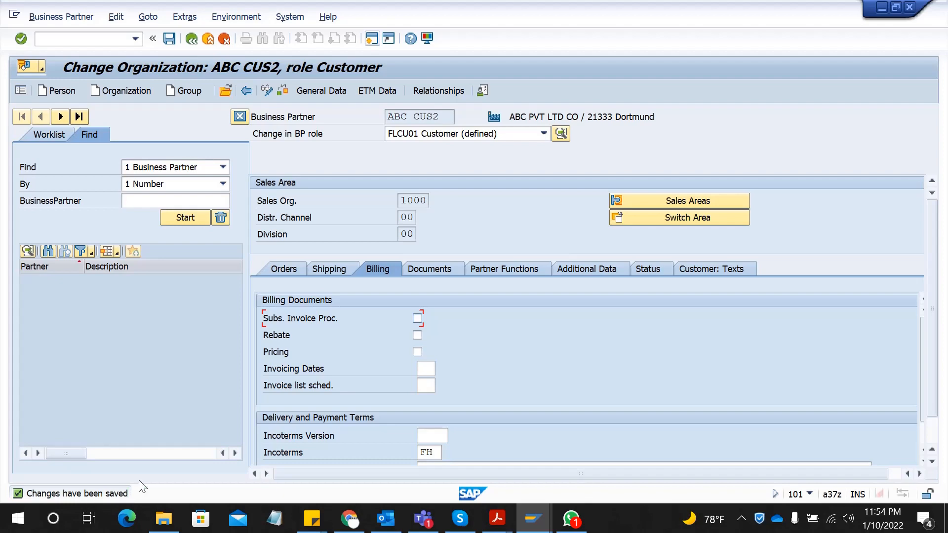
mouse_move(238, 424)
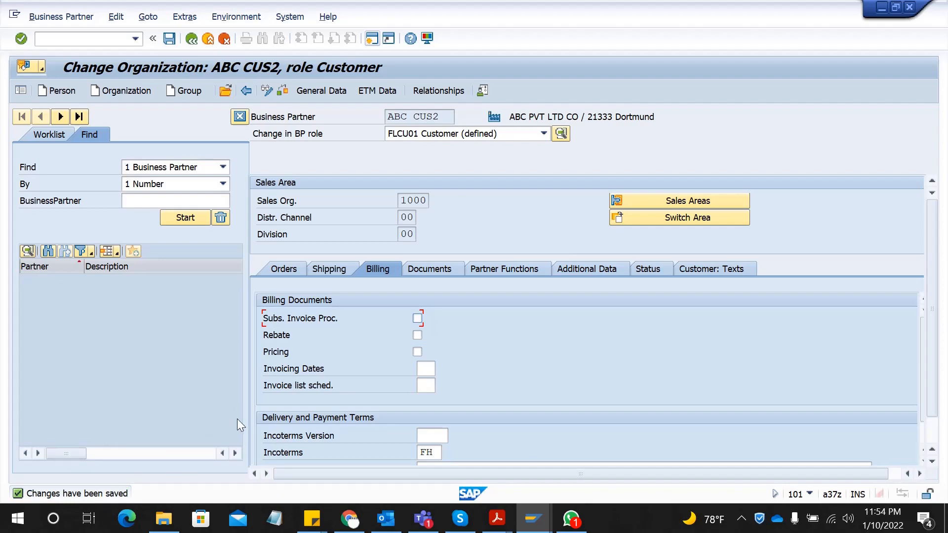
mouse_move(438, 138)
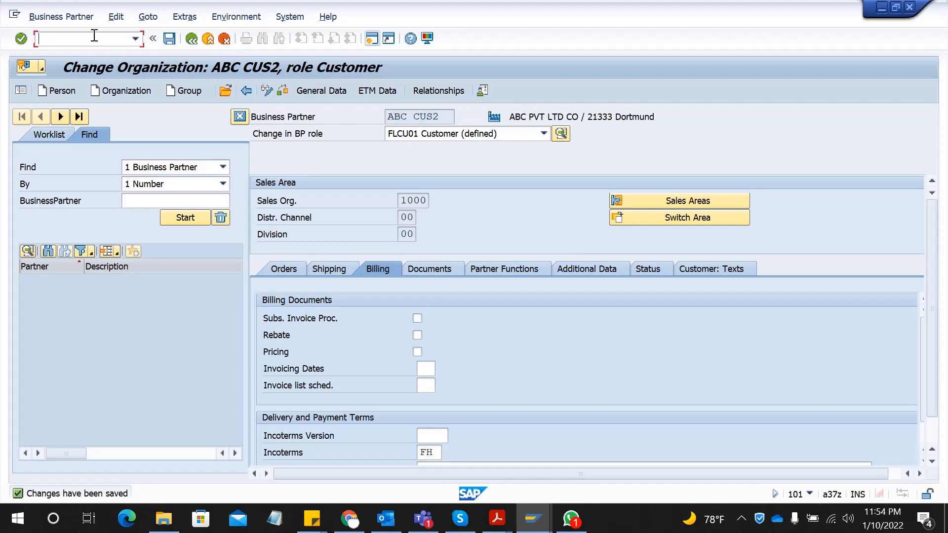
Run the Customer List (/nVC) for ABC CUS2 and select its 1000/00/00 row.
text(/nvc)
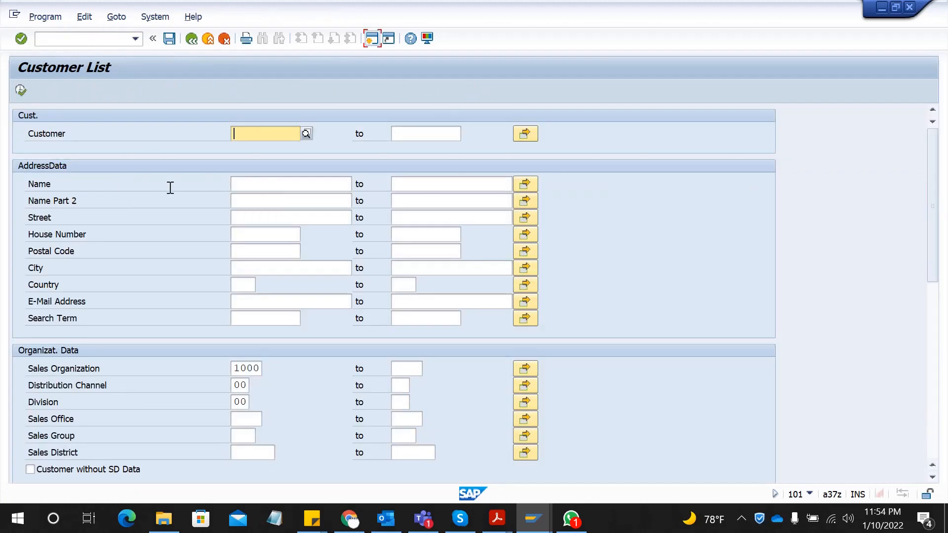
text(ABC CUS2)
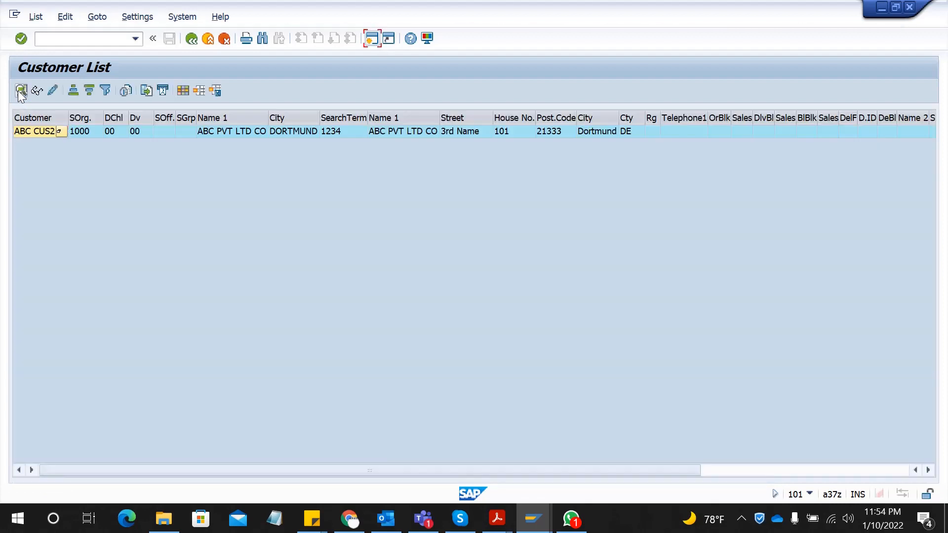
click(512, 131)
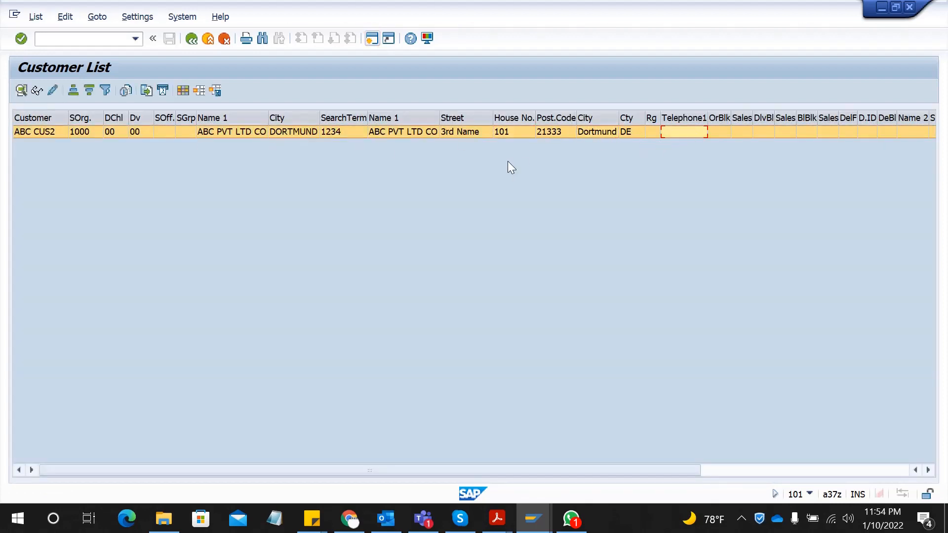
mouse_move(492, 180)
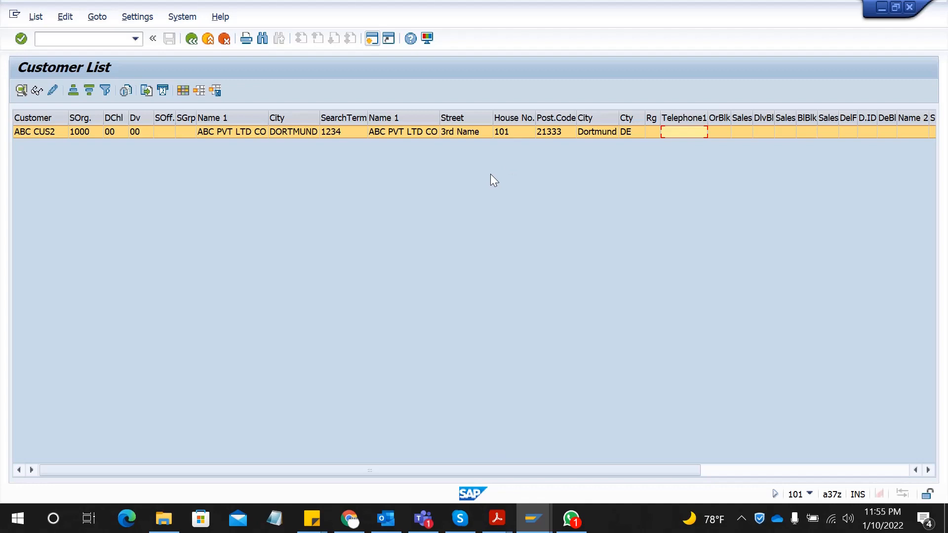